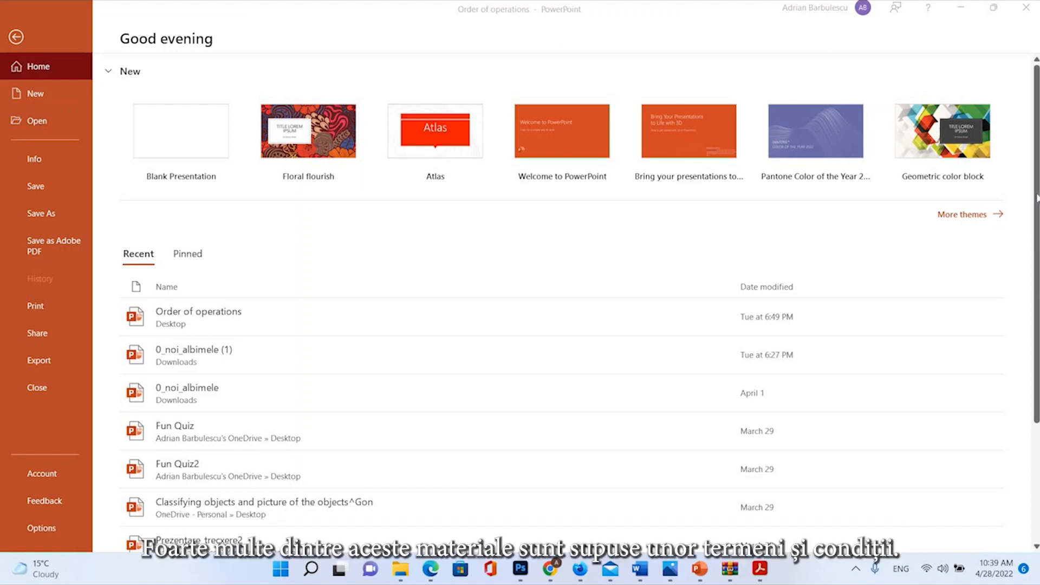
mouse_move(237, 144)
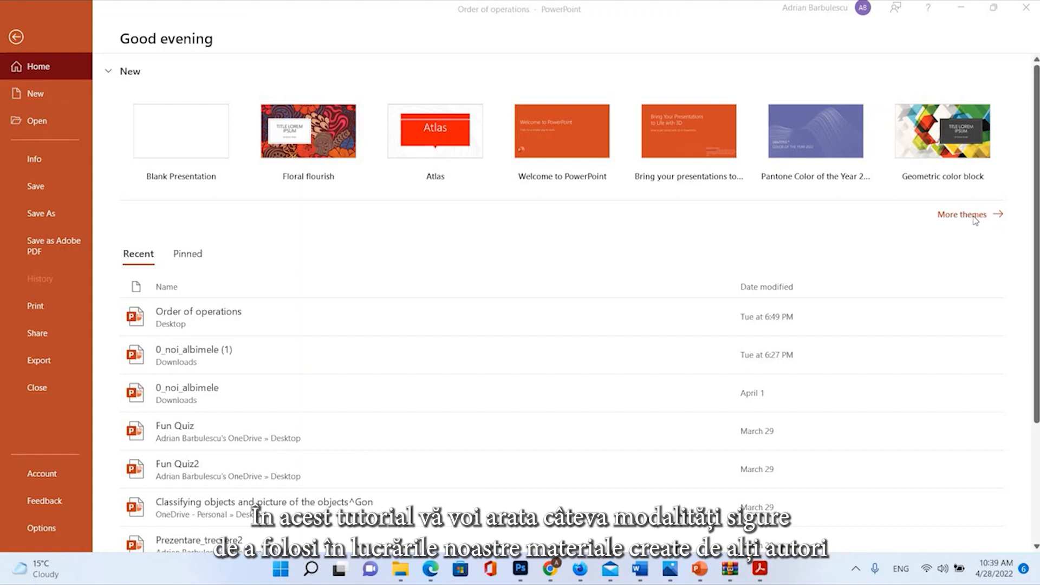
mouse_move(893, 177)
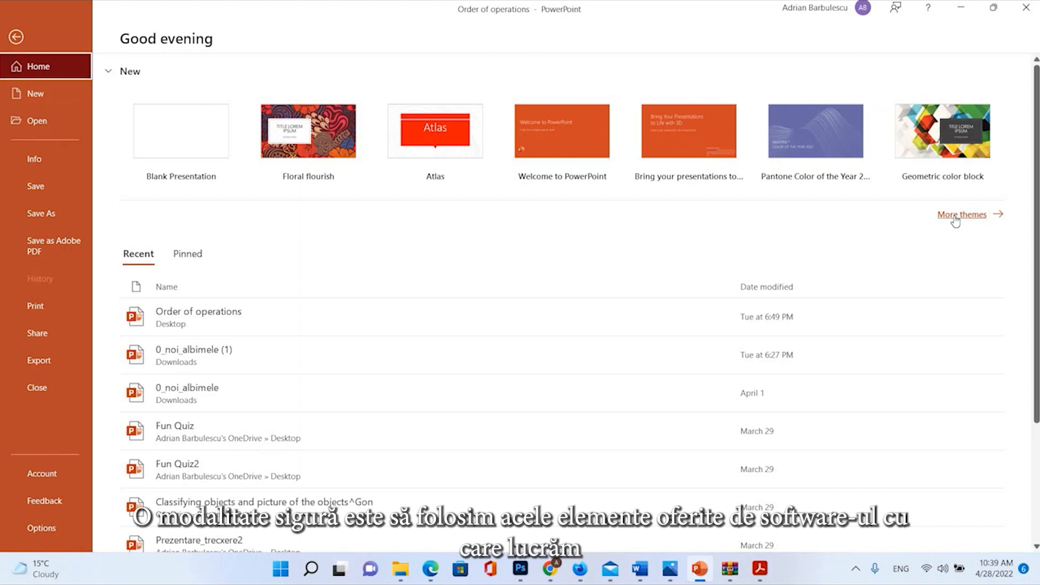
- Open the New page with all built-in themes from 'More themes' on Home
left_click(36, 92)
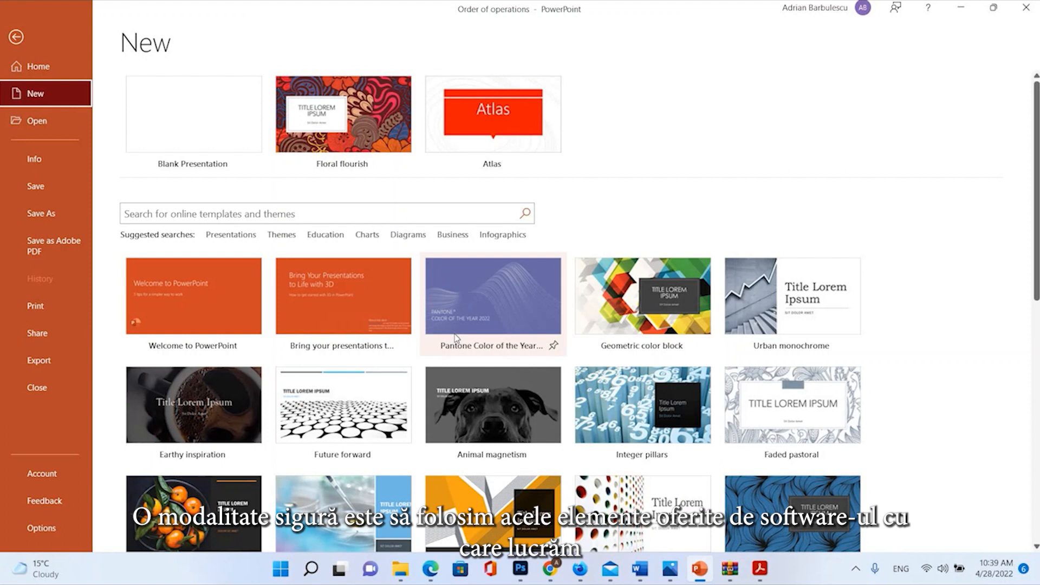
- Scroll the theme gallery and create a new presentation from the Crop theme
scroll("down", 3)
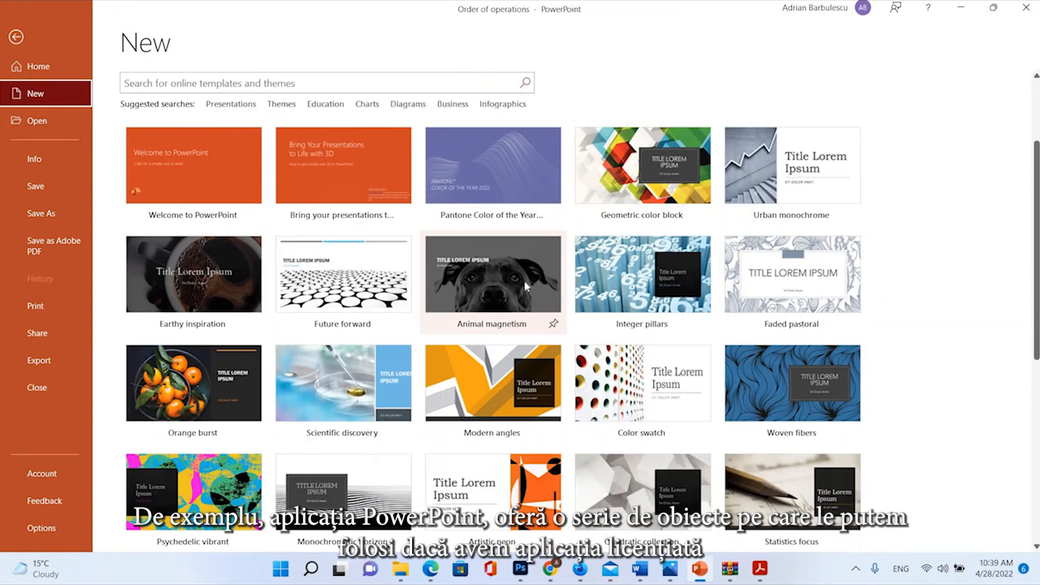
scroll("down", 3)
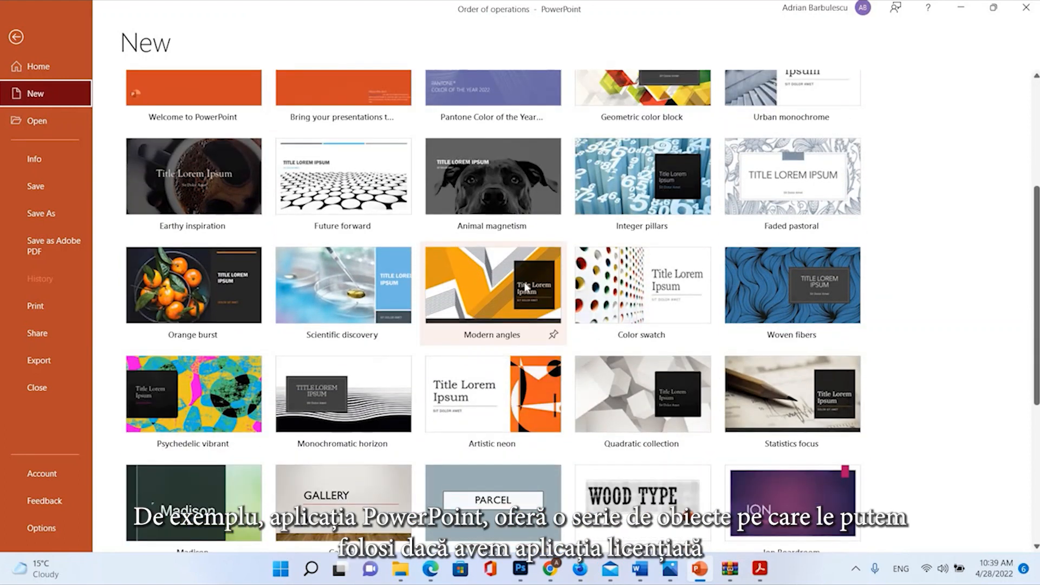
scroll("down", 3)
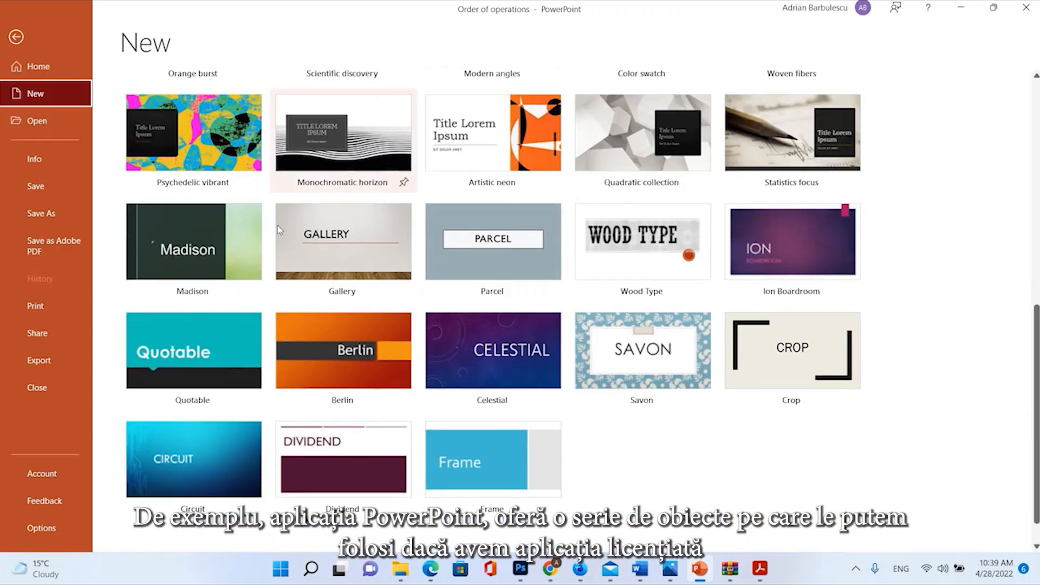
mouse_move(792, 350)
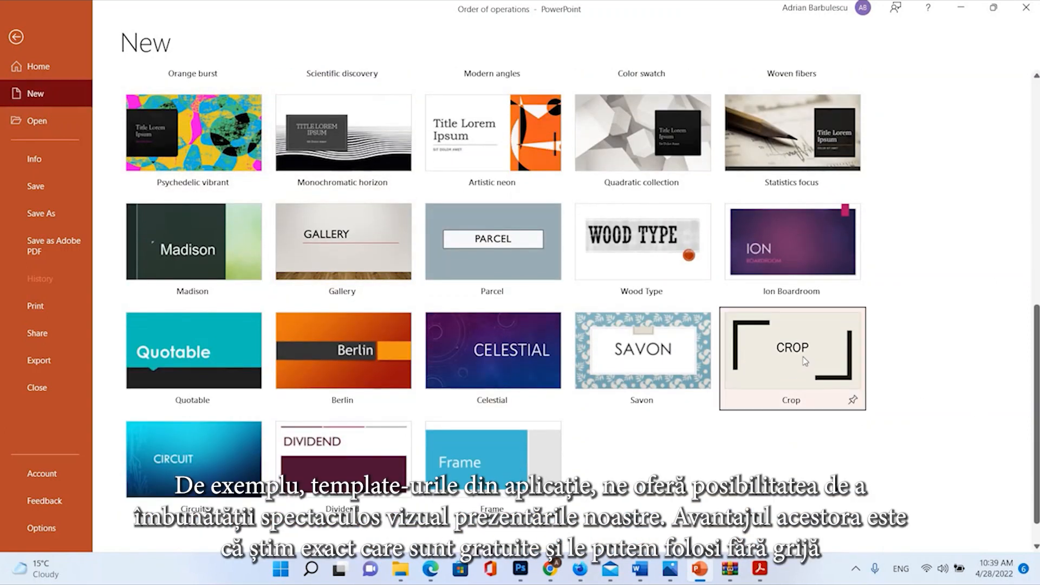
left_click(791, 350)
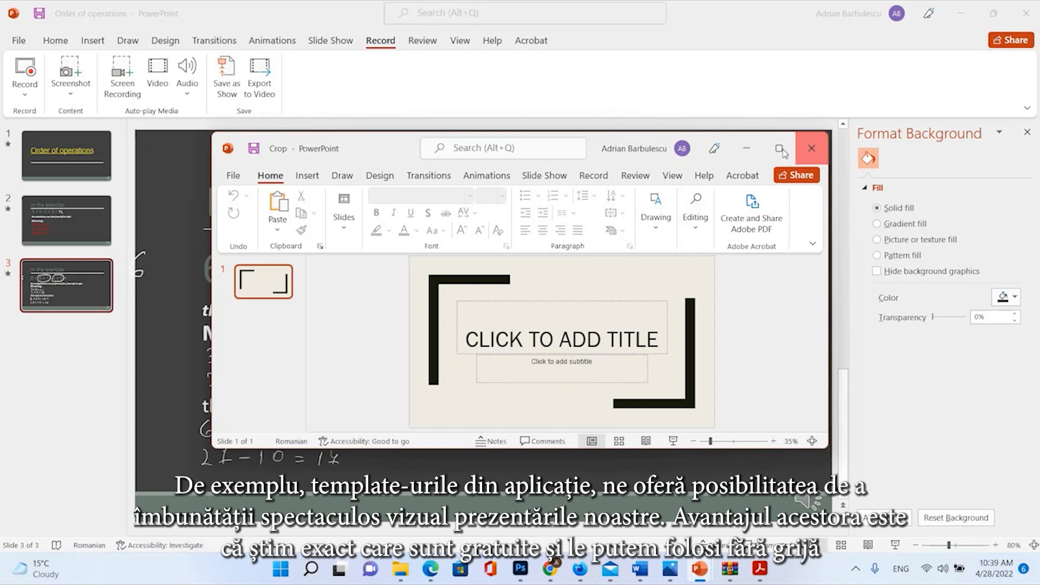
- Maximize the Crop presentation and open Stock Images under Insert > Pictures
left_click(782, 148)
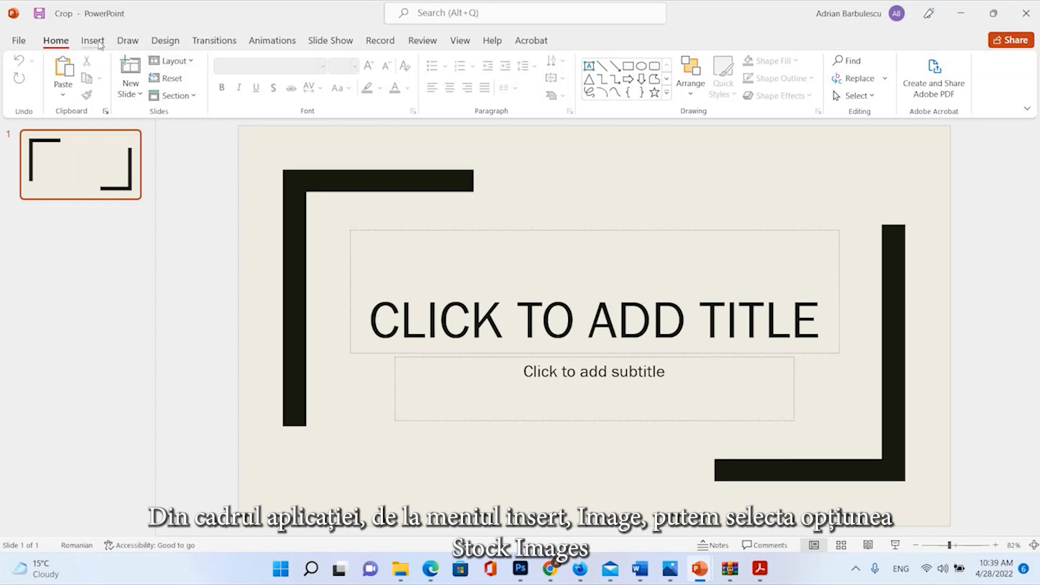
left_click(92, 40)
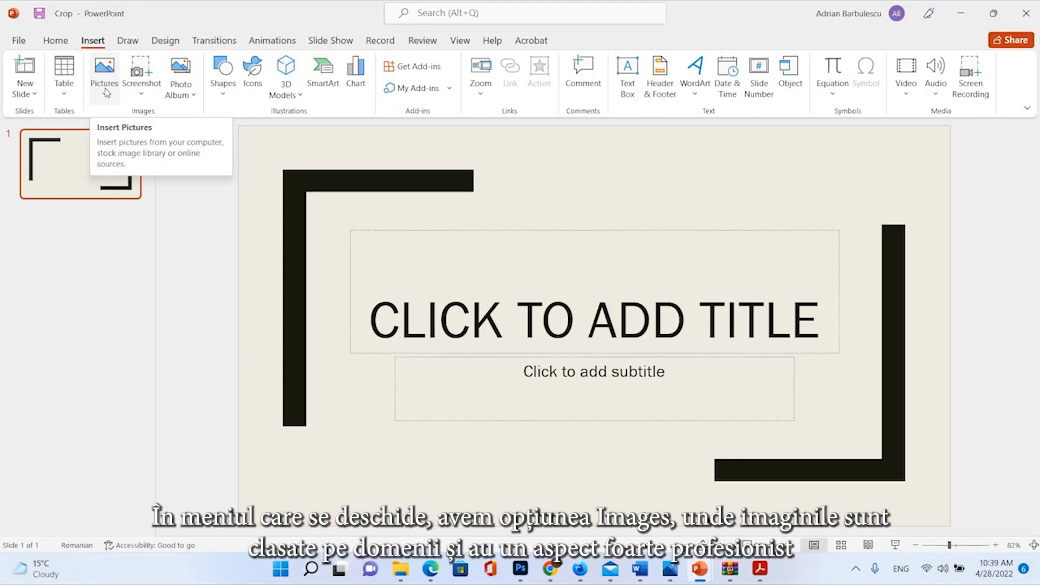
left_click(103, 75)
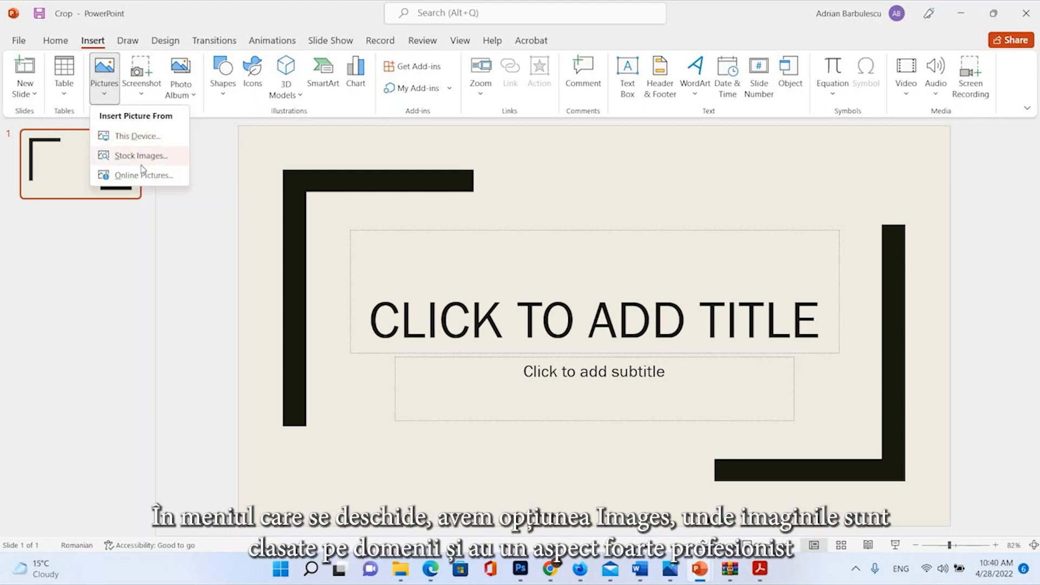
mouse_move(140, 156)
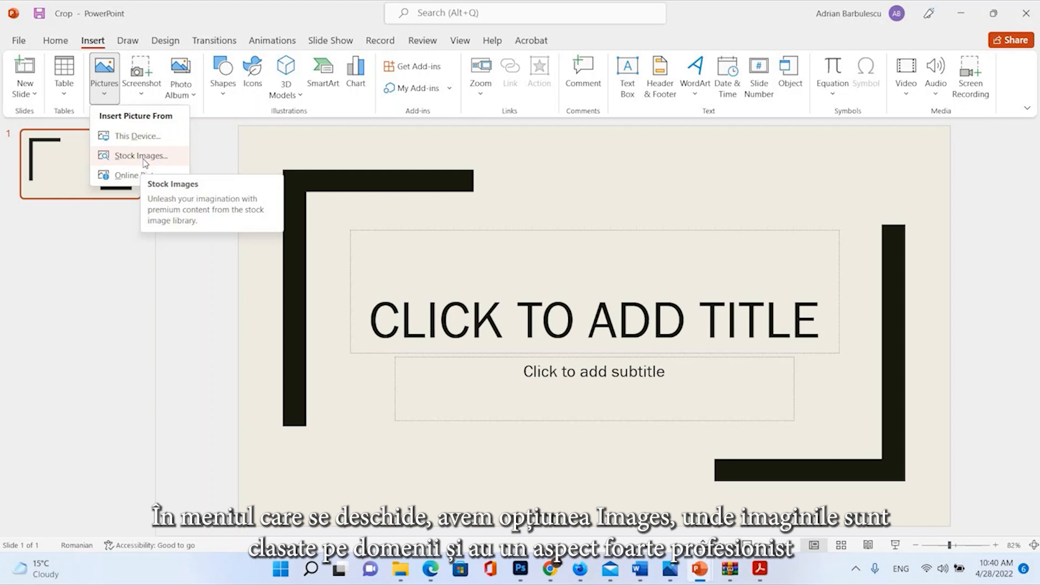
left_click(140, 156)
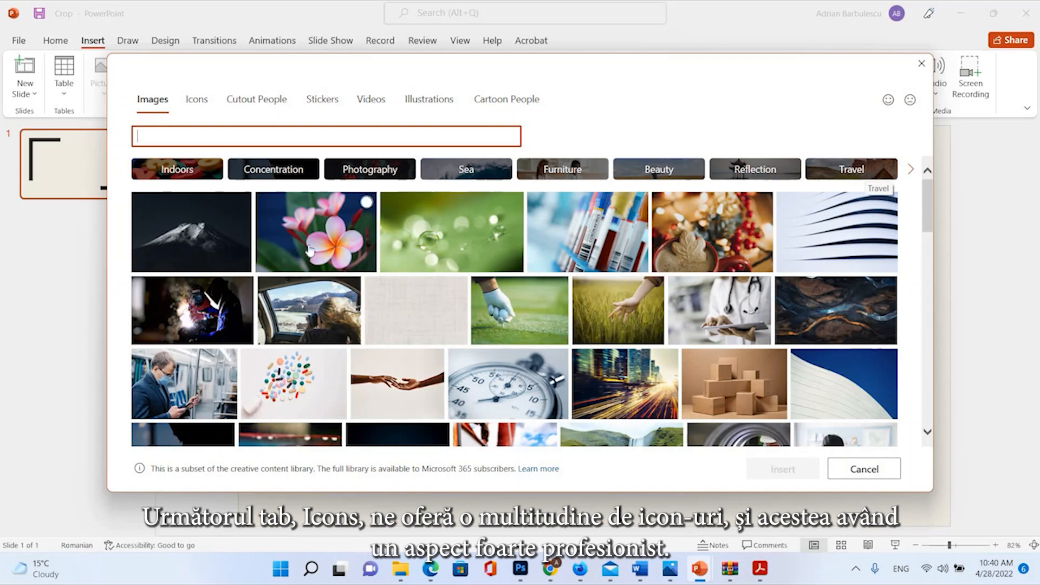
- Select the pink flower photo and browse the Icons, Cutout People and Stickers categories
left_click(315, 231)
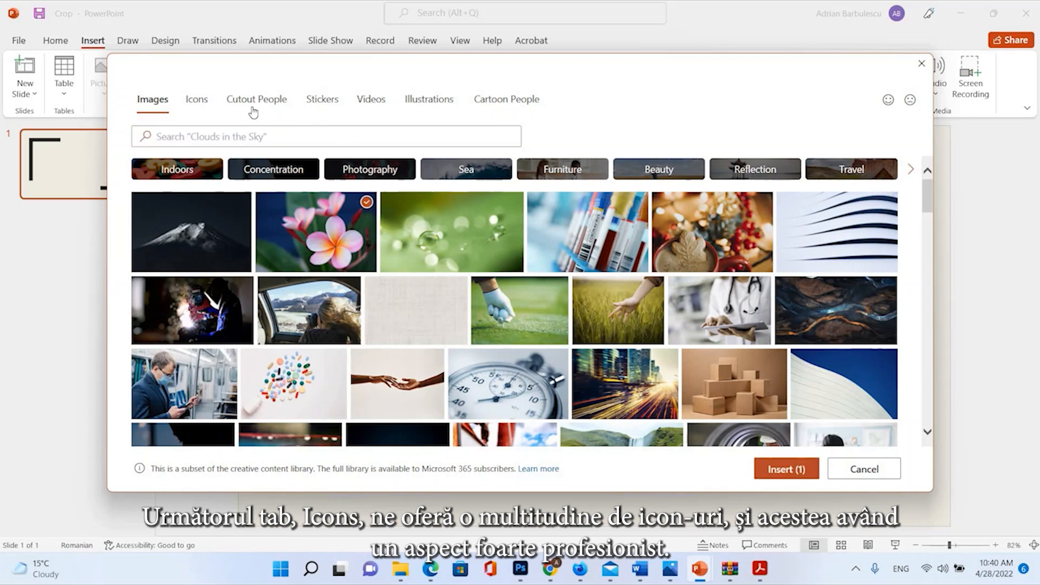
left_click(196, 100)
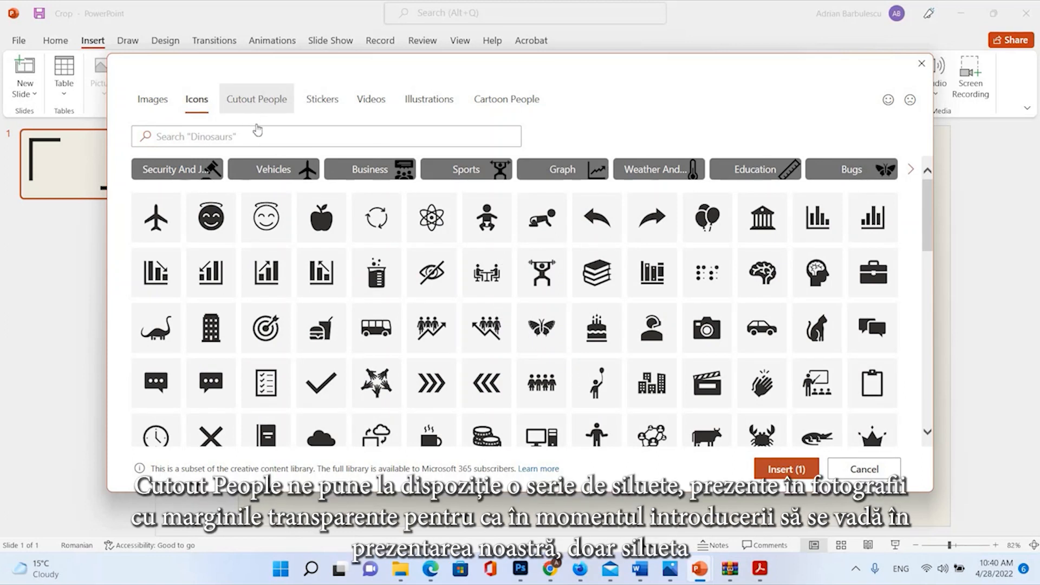
left_click(256, 98)
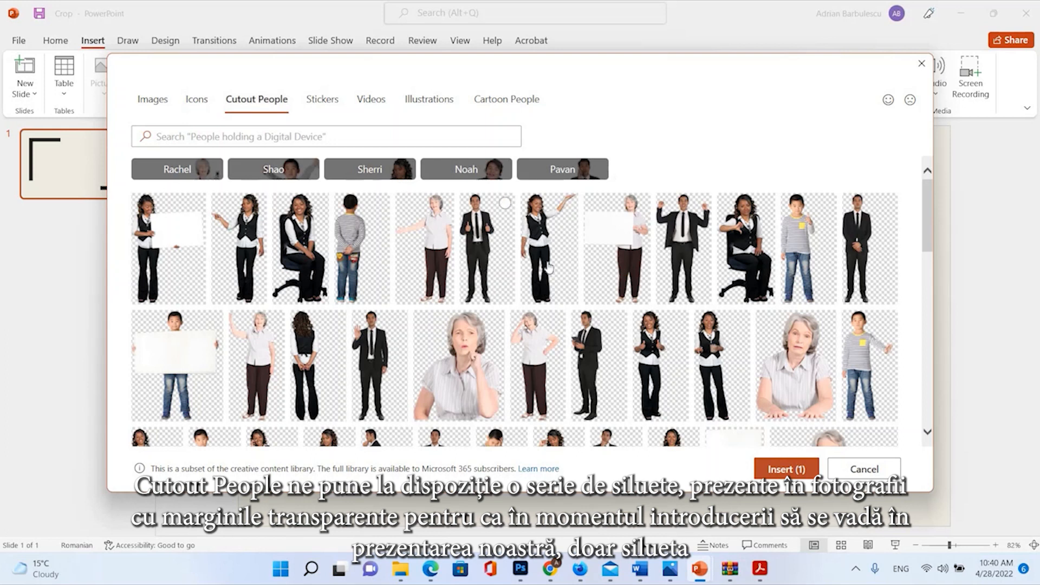
mouse_move(470, 168)
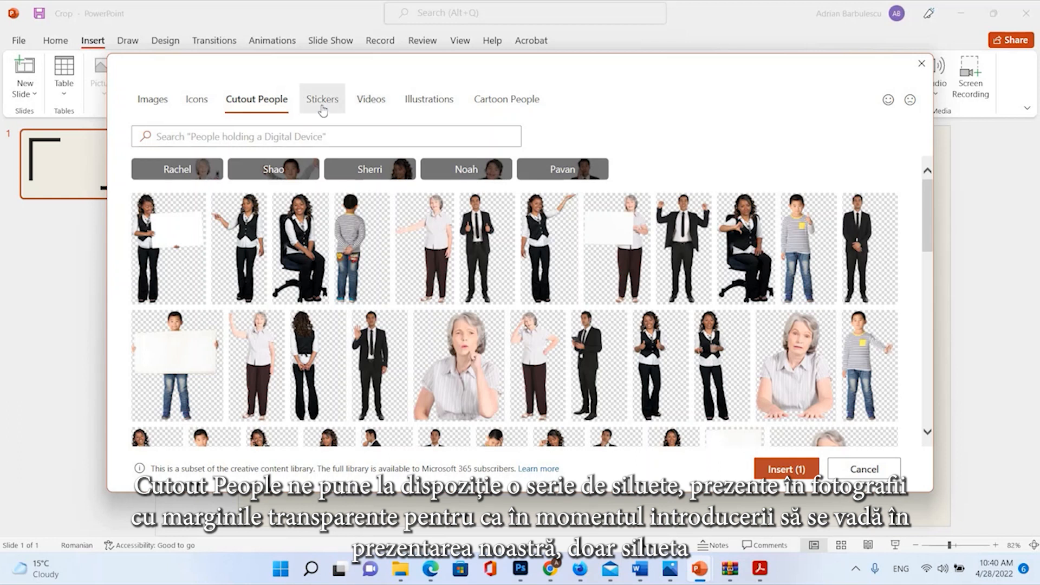
left_click(322, 98)
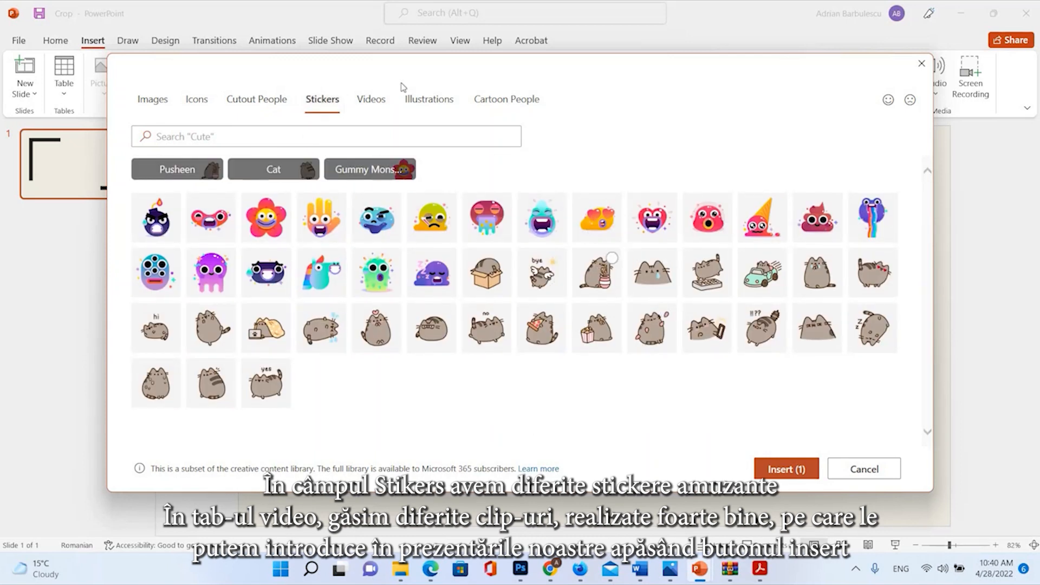
- Select the yellow emoji clip in Videos and insert both items onto the slide
left_click(370, 99)
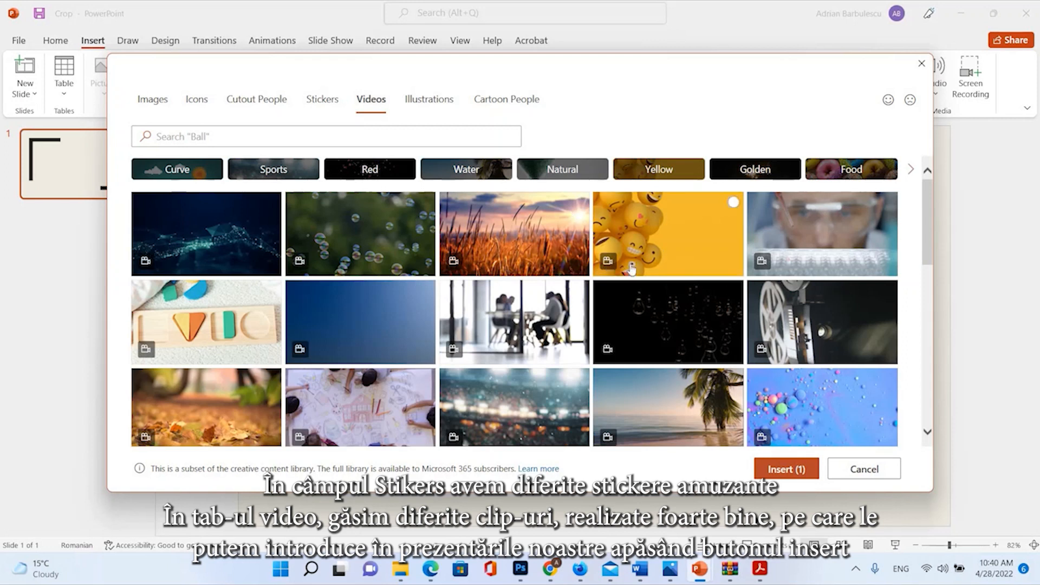
left_click(668, 233)
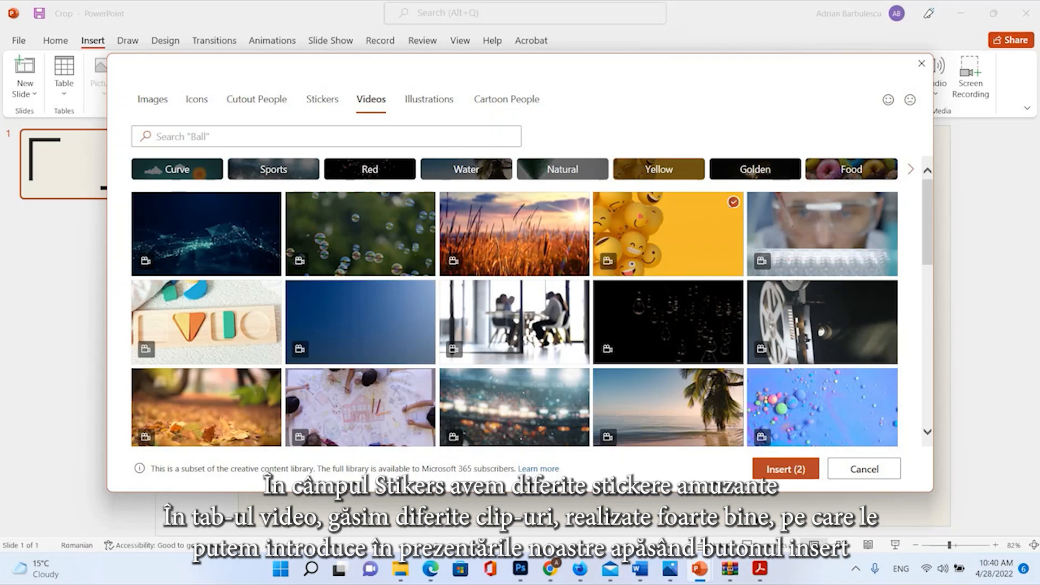
left_click(784, 468)
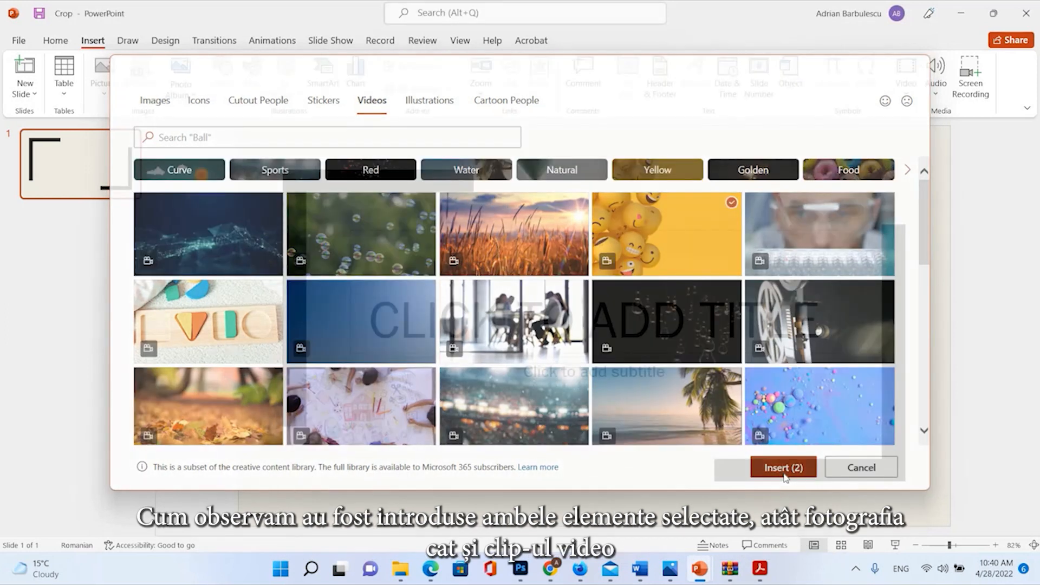
left_click(784, 468)
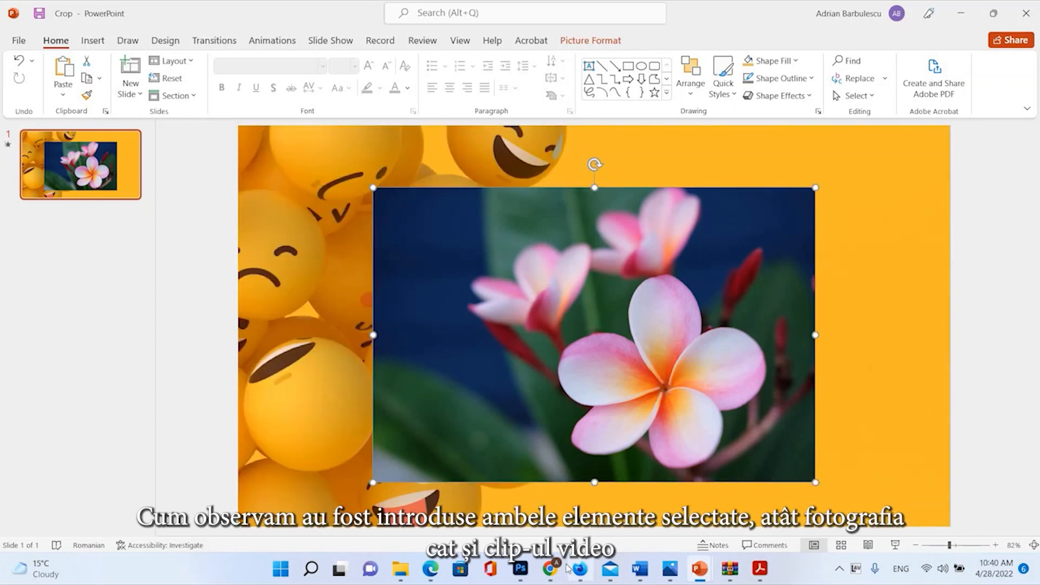
- Switch back to the Insert ribbon tab
left_click(92, 41)
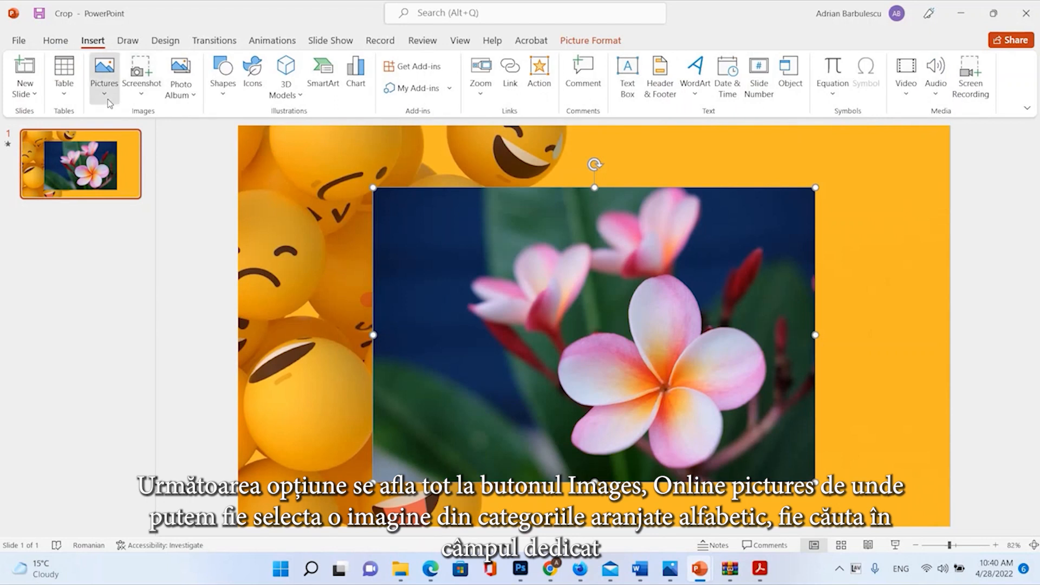
- Choose Online Pictures from the Pictures dropdown and browse a Bing image category
left_click(104, 76)
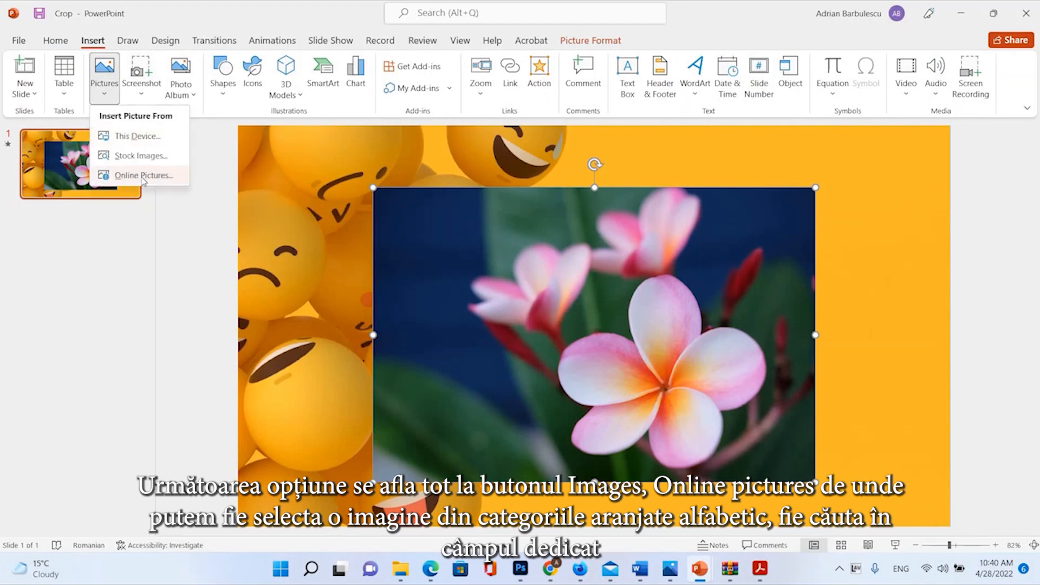
left_click(143, 175)
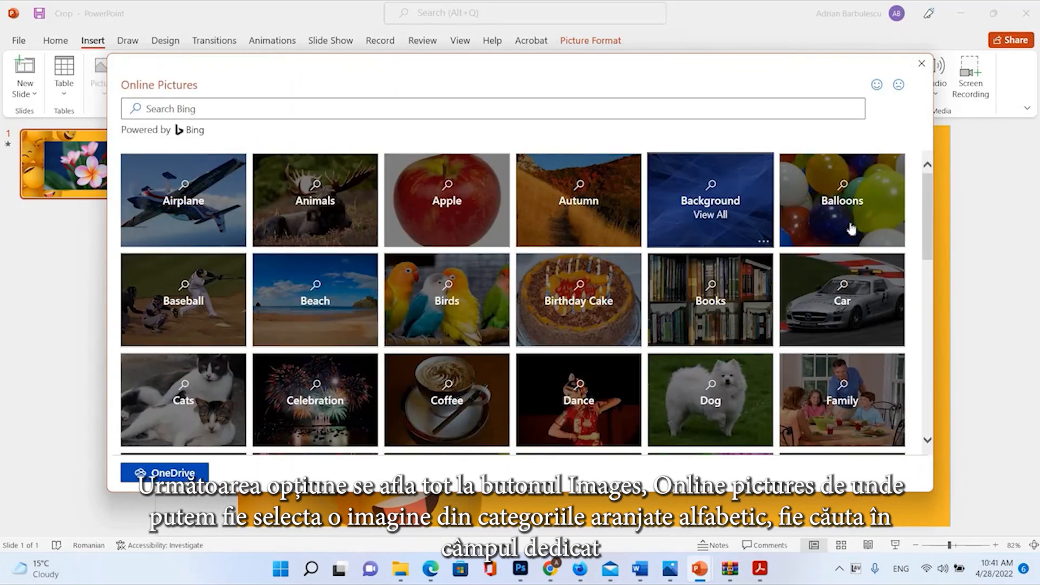
left_click(446, 200)
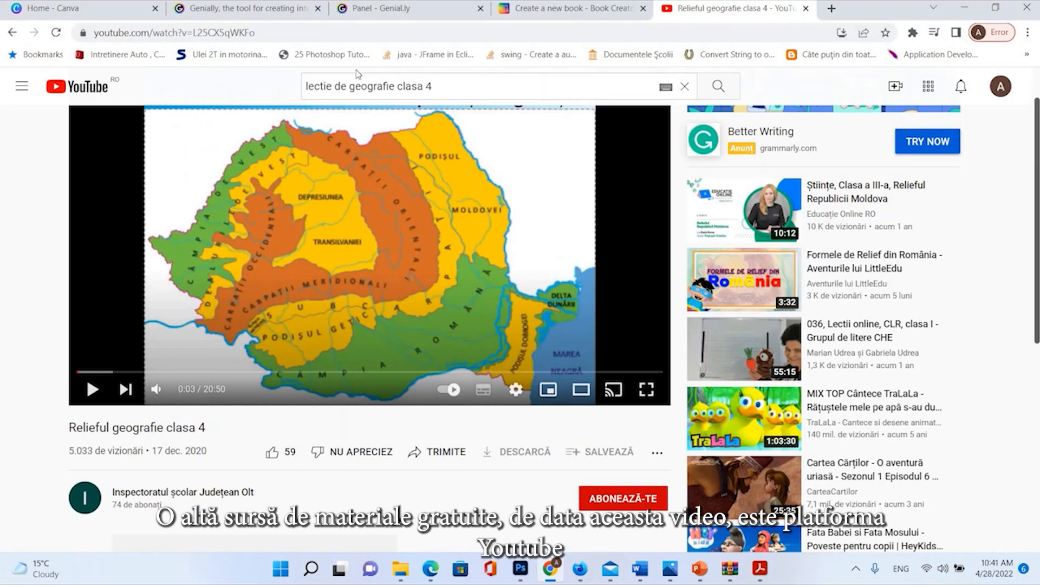
mouse_move(547, 132)
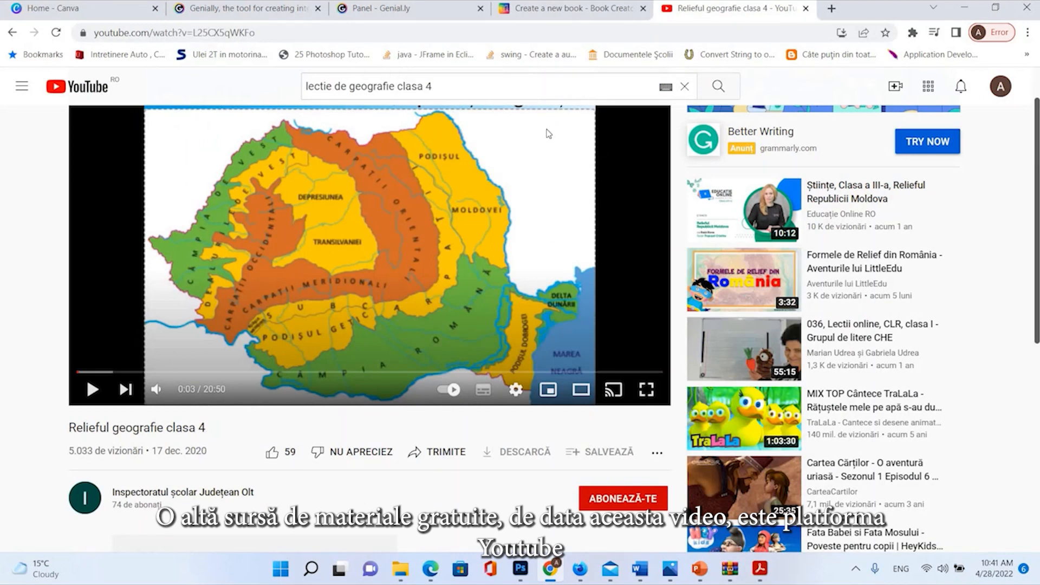
mouse_move(503, 138)
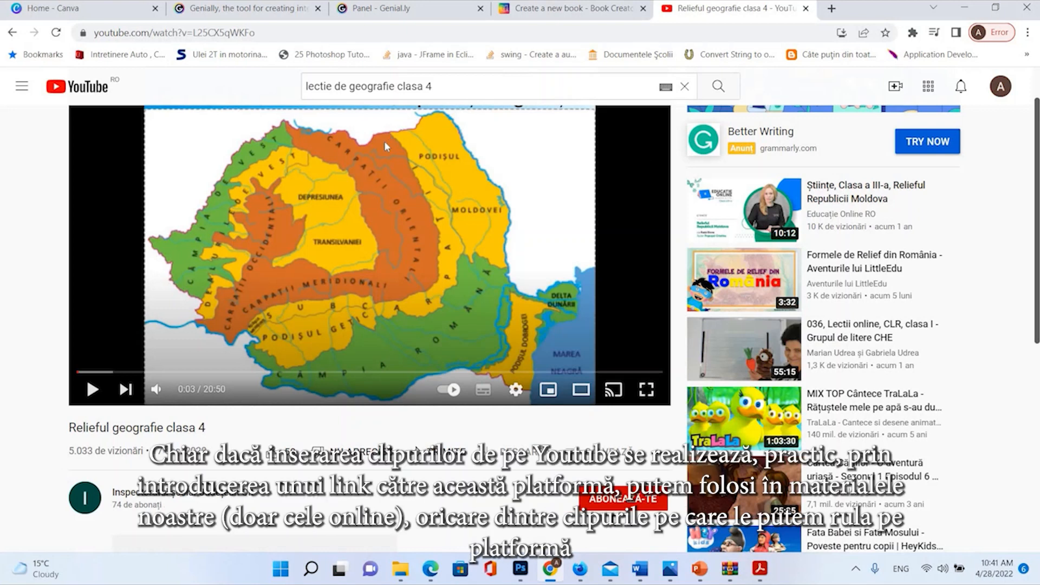
mouse_move(536, 423)
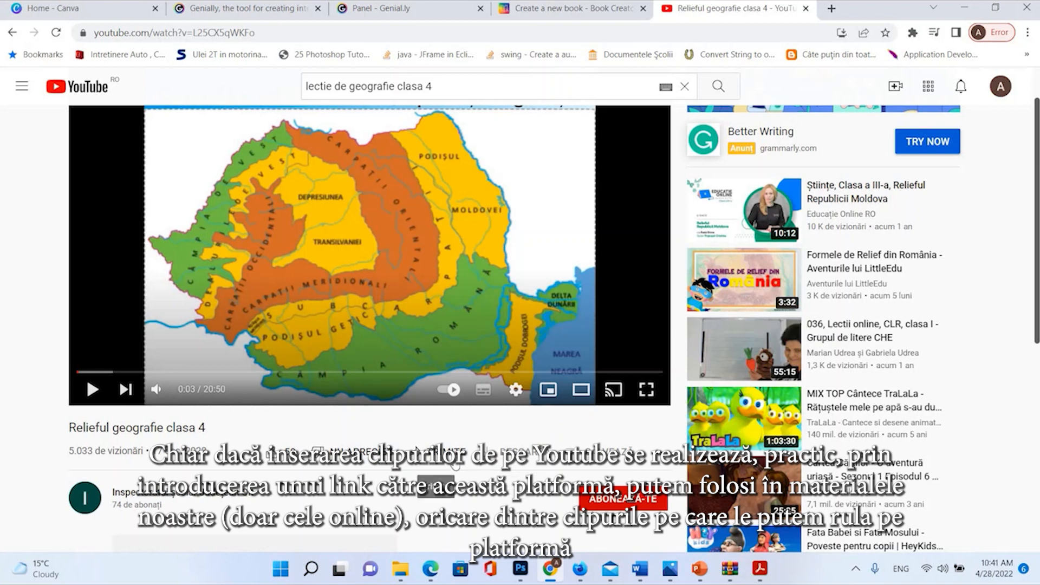
mouse_move(455, 466)
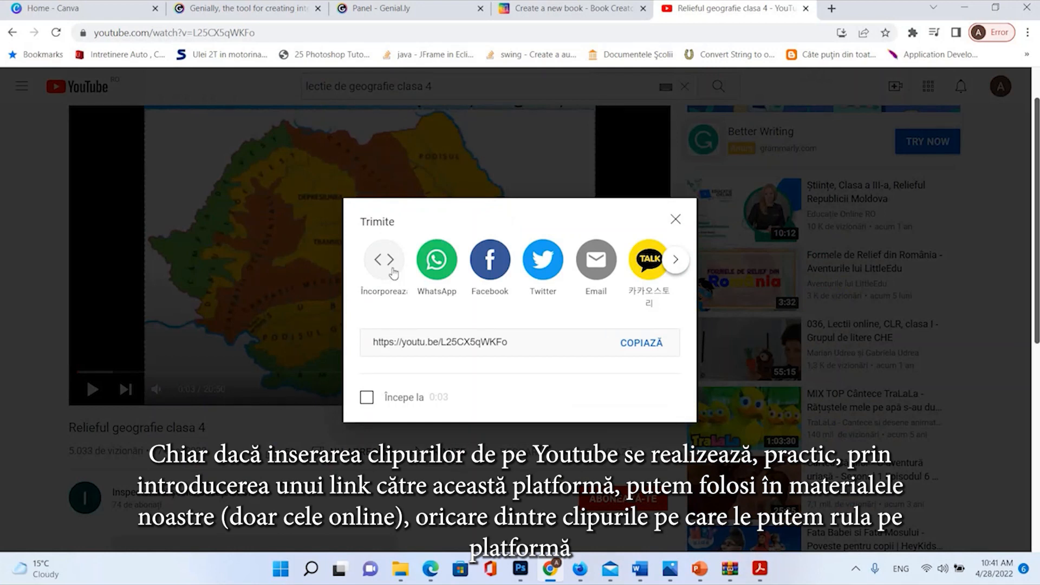
- Show the video's iframe embed code via the Încorporează (Embed) option
left_click(384, 260)
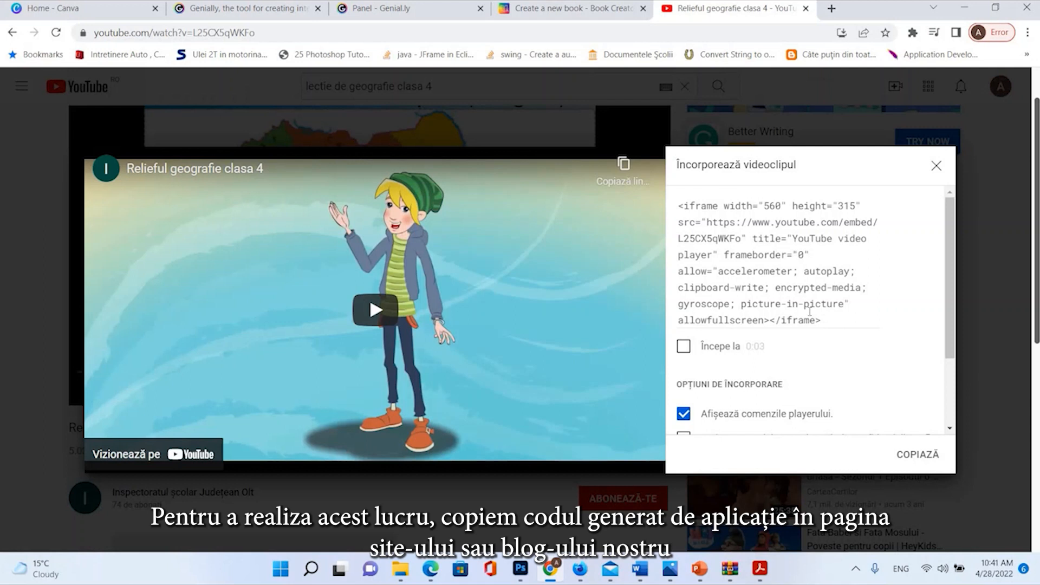
mouse_move(809, 311)
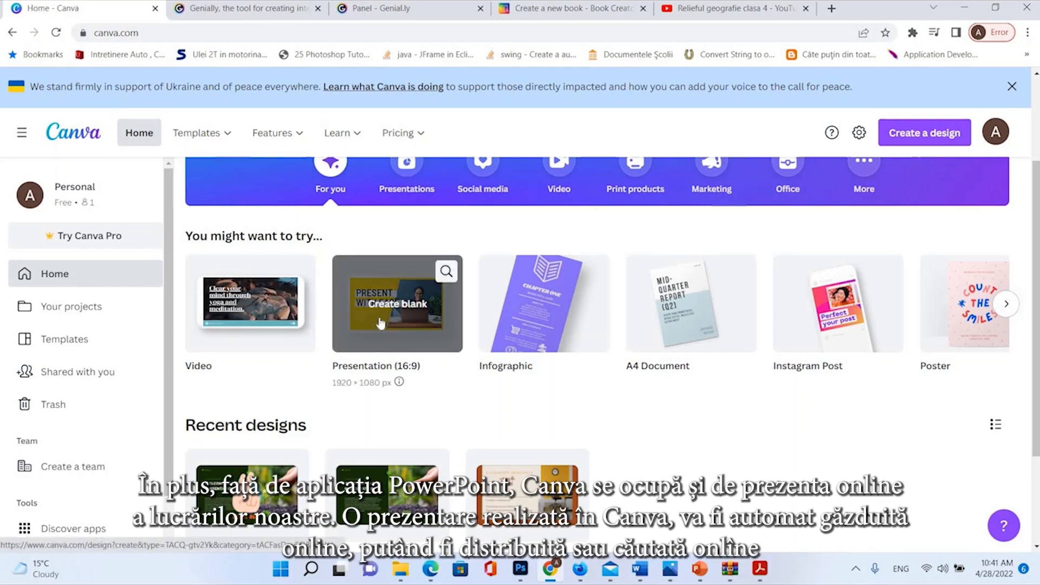
- Create a blank 16:9 Canva presentation and show the Templates panel
left_click(396, 304)
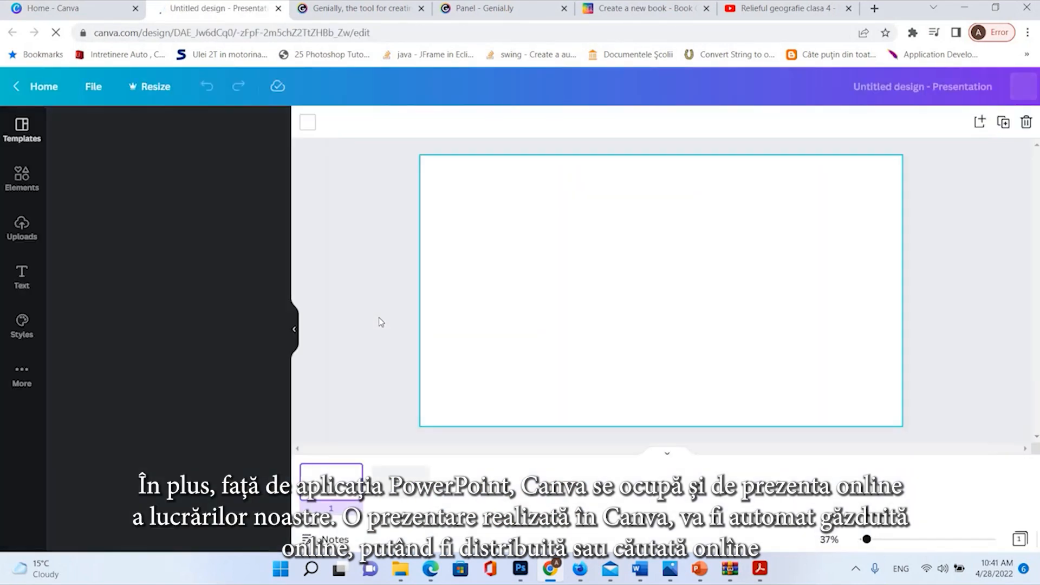
left_click(21, 129)
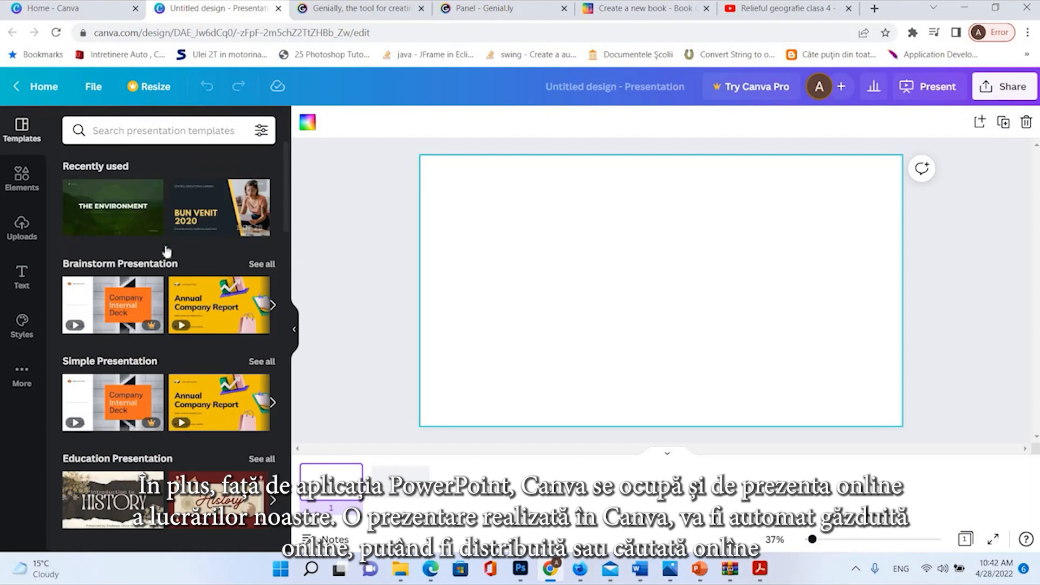
scroll("down", 3)
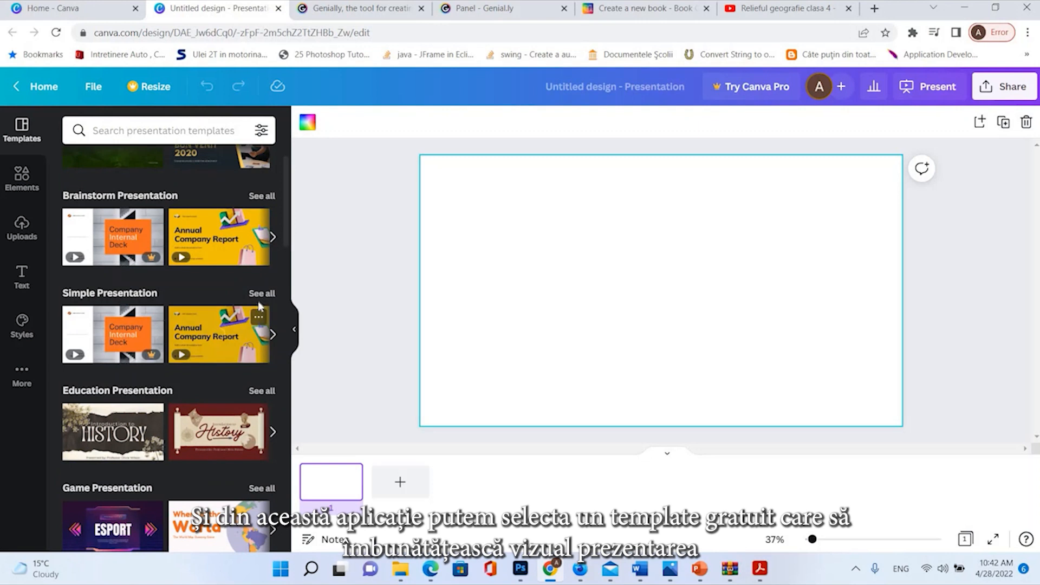
- See all Simple Presentation templates and preview the Traditional Food template pages
left_click(261, 294)
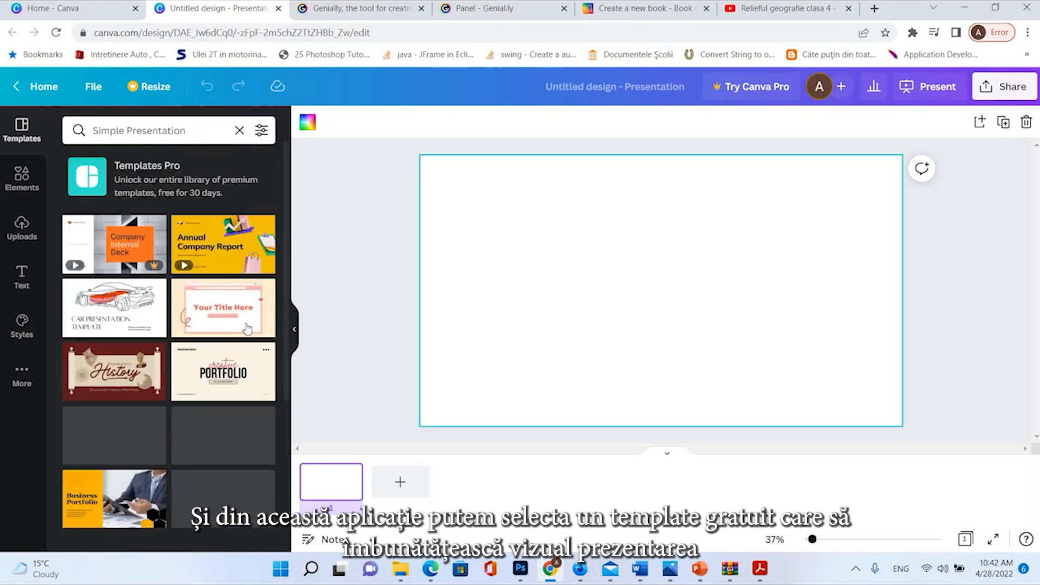
scroll("down", 3)
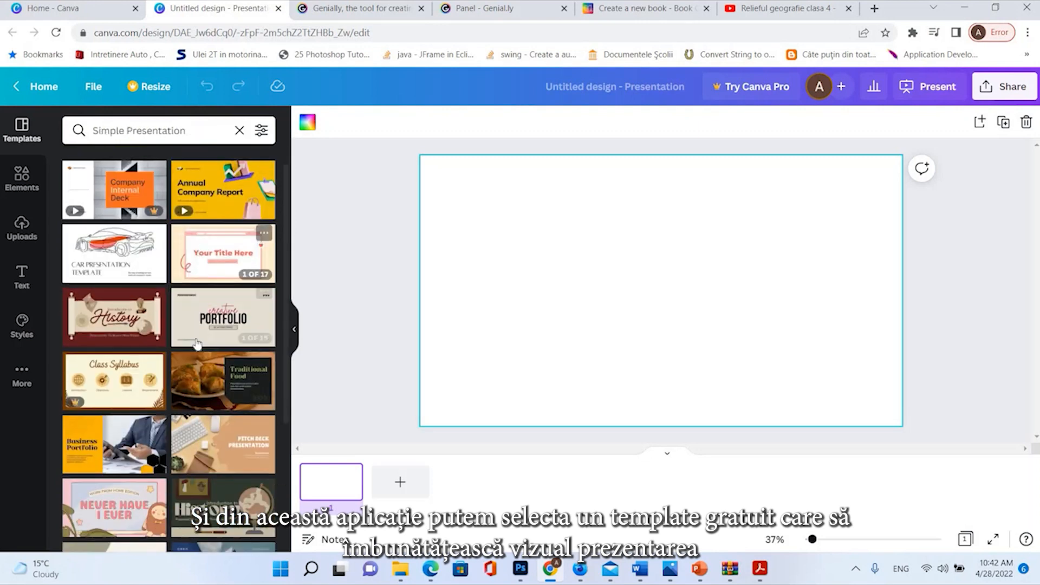
scroll("down", 3)
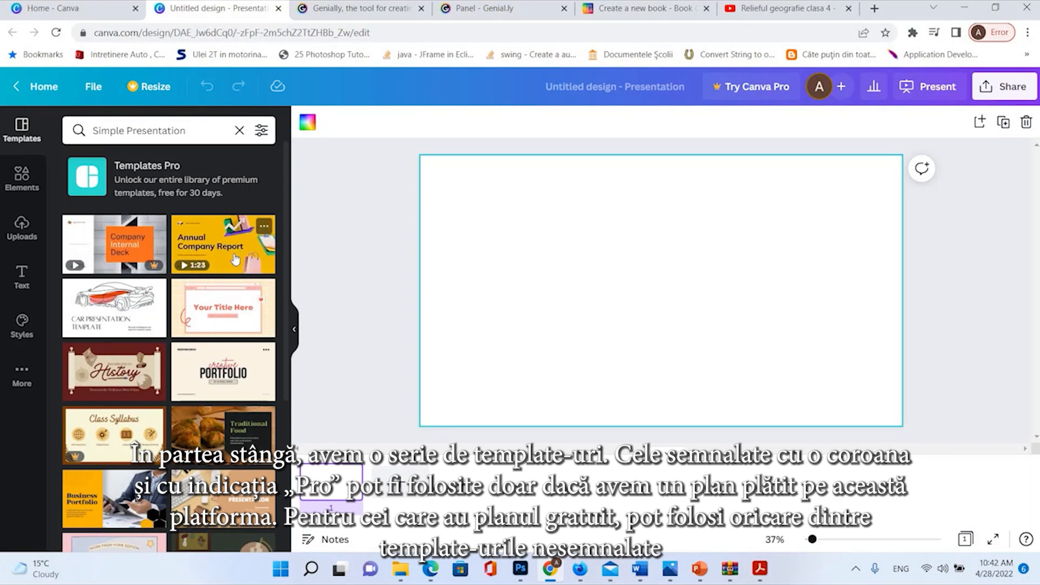
mouse_move(258, 320)
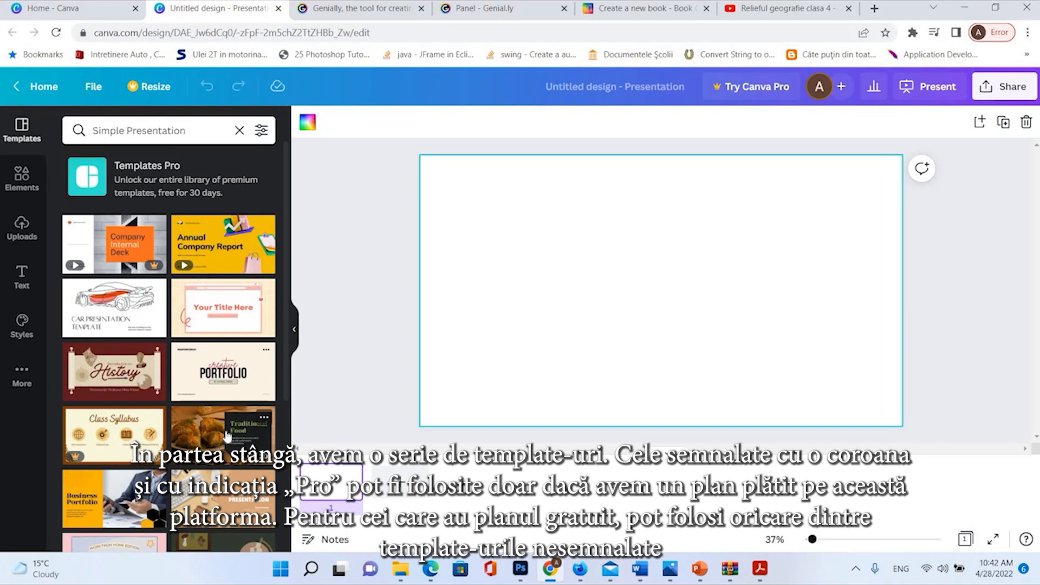
left_click(222, 435)
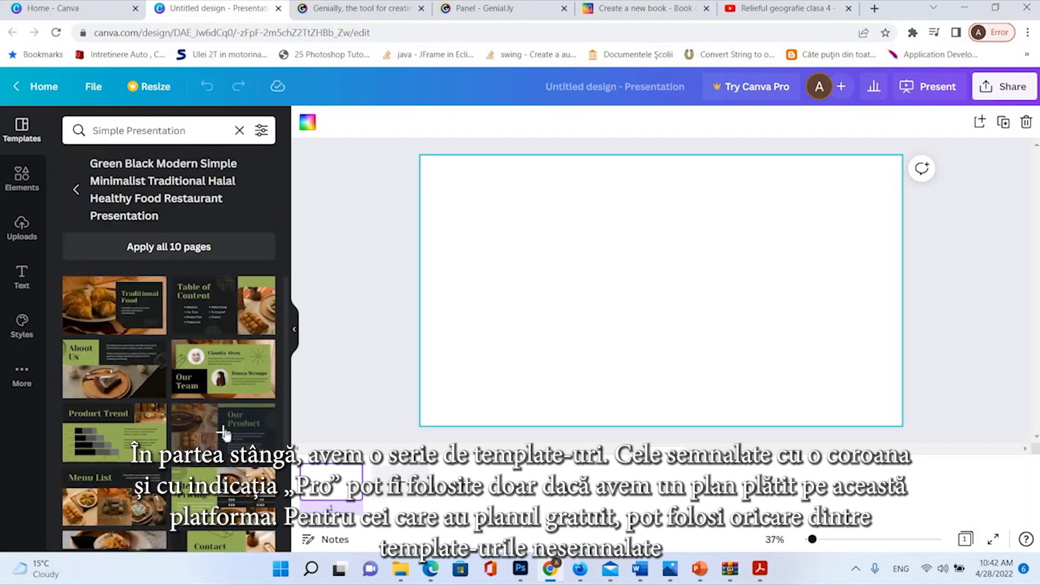
- Apply the Traditional Food title page to the slide and open Elements
left_click(113, 304)
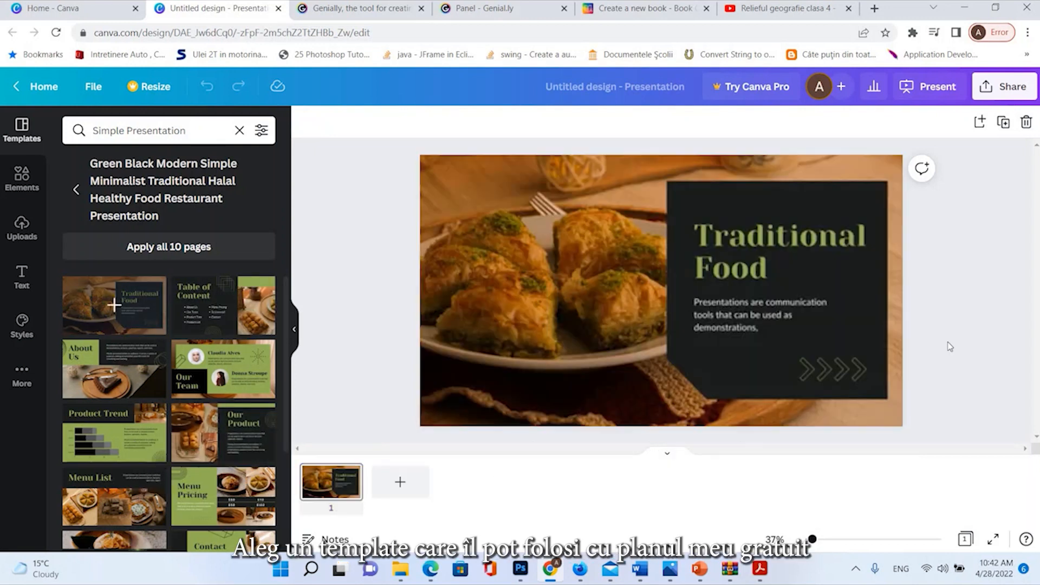
left_click(660, 292)
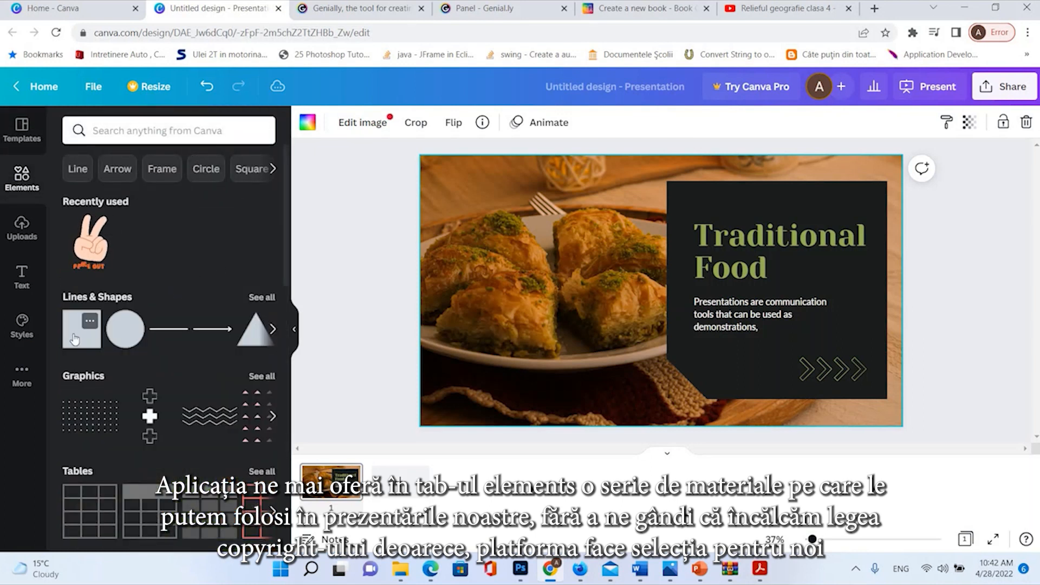
- Insert the Lines & Shapes triangle onto the food photo, then move to Genially
scroll("down", 3)
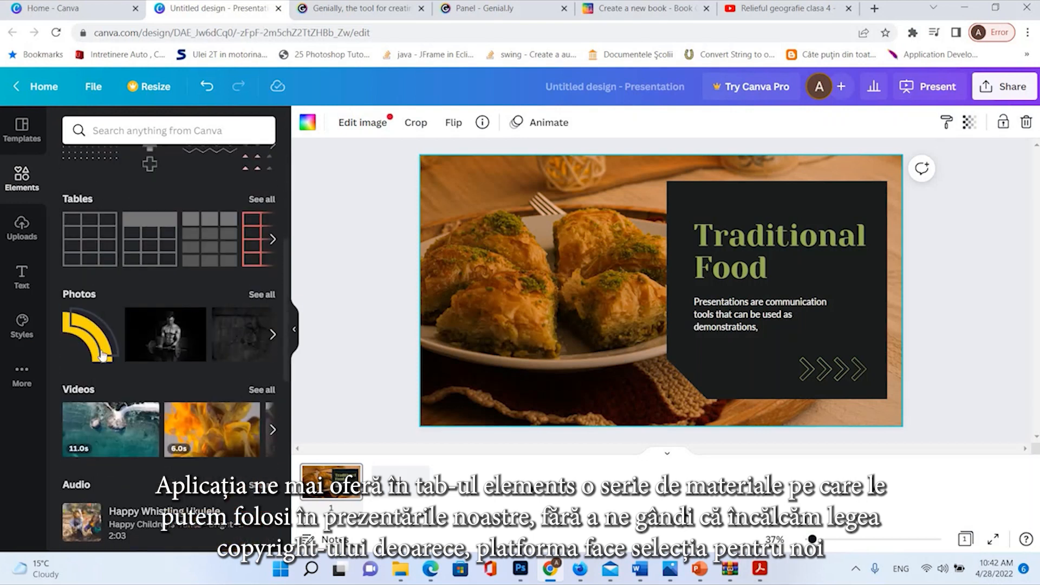
scroll("down", 3)
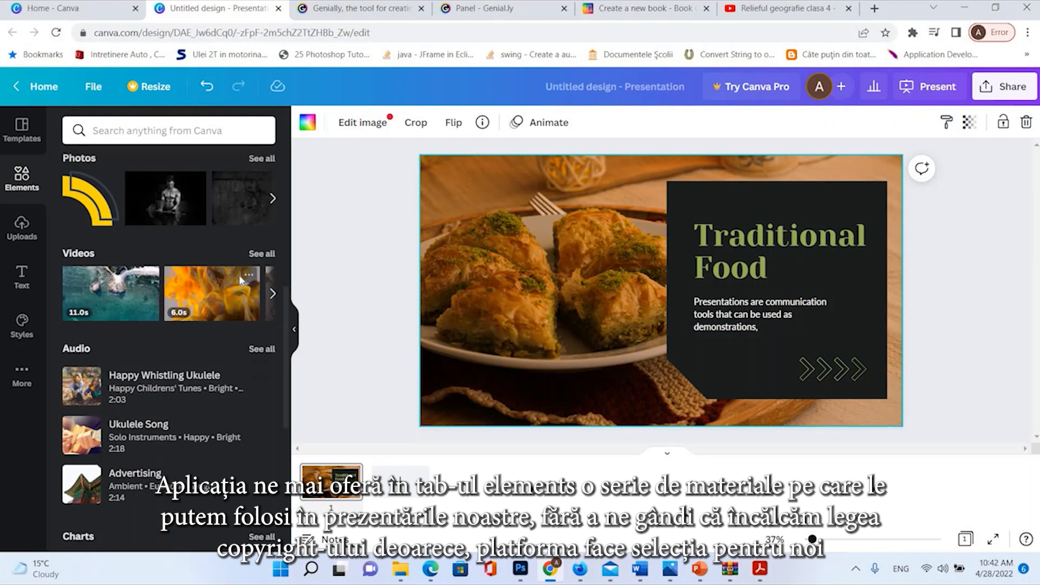
left_click(21, 178)
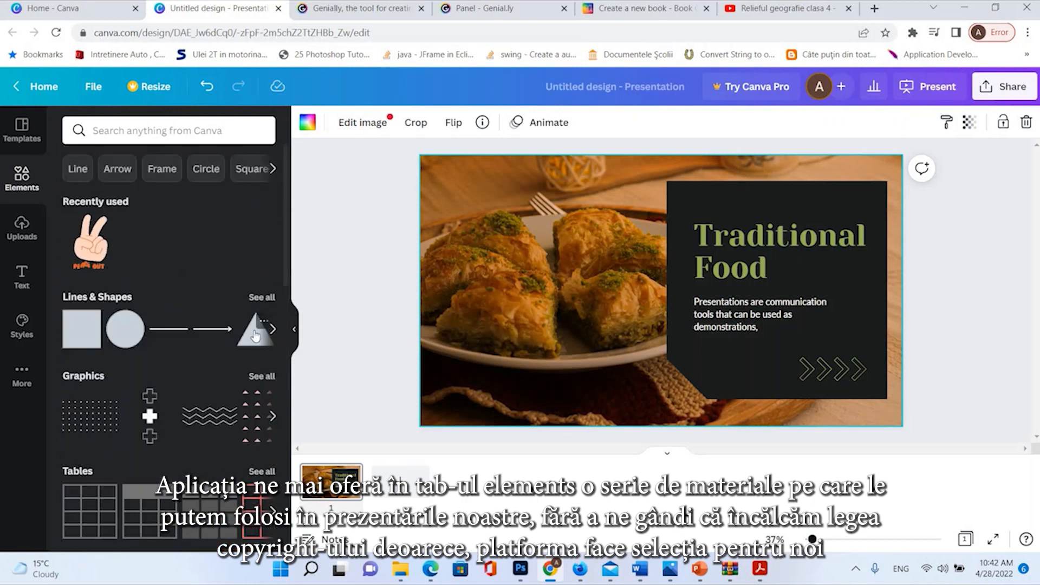
left_click(255, 330)
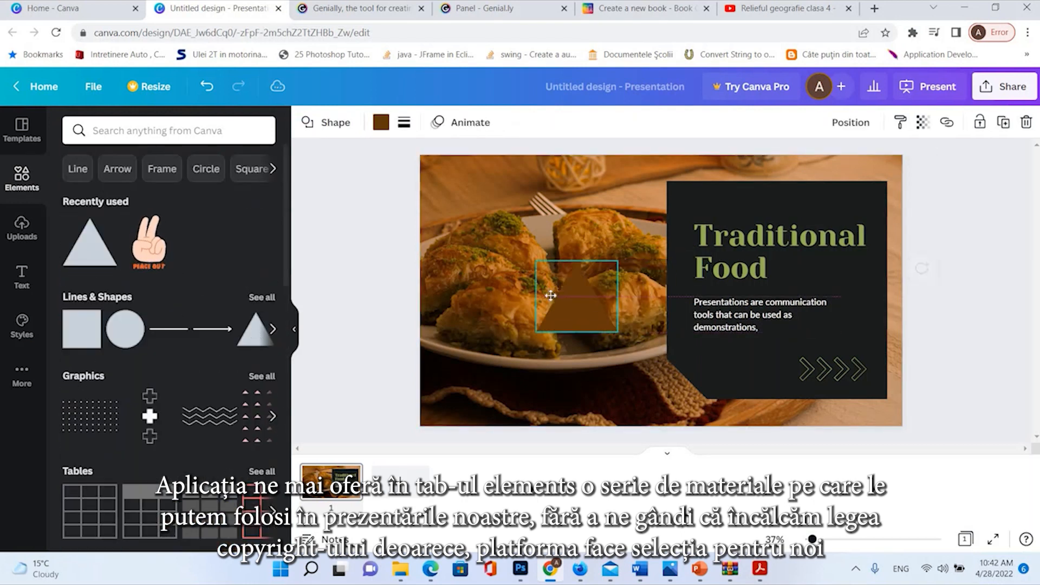
left_click(358, 8)
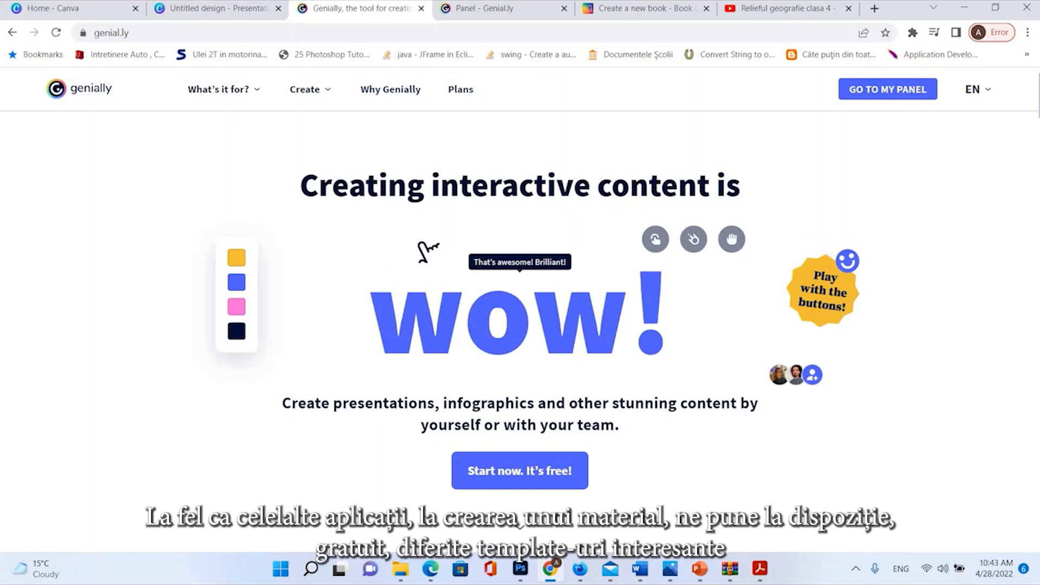
mouse_move(310, 218)
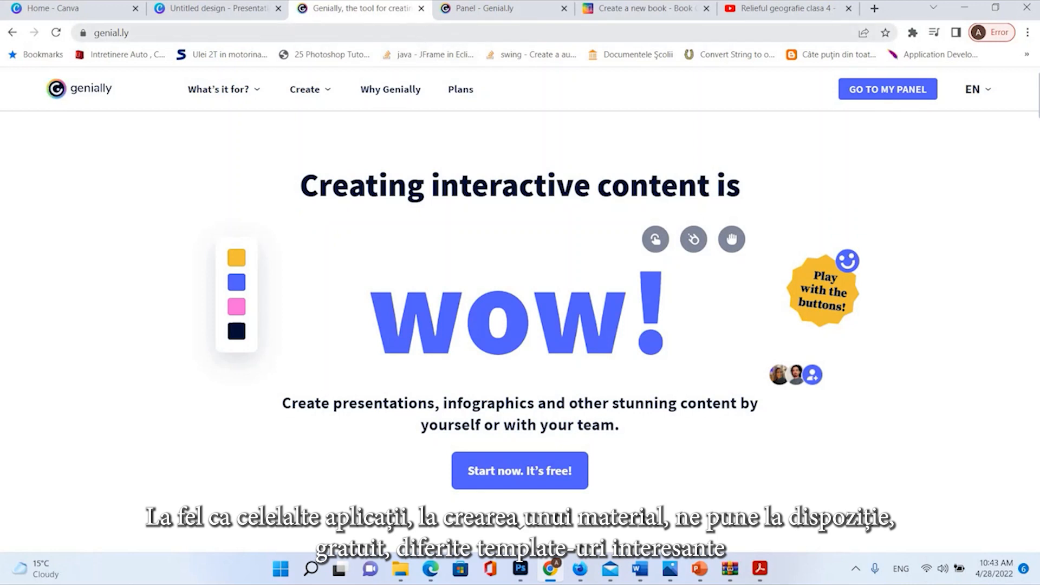
- Open the Genially dashboard listing the Basic Map draft and History Presentation
left_click(887, 89)
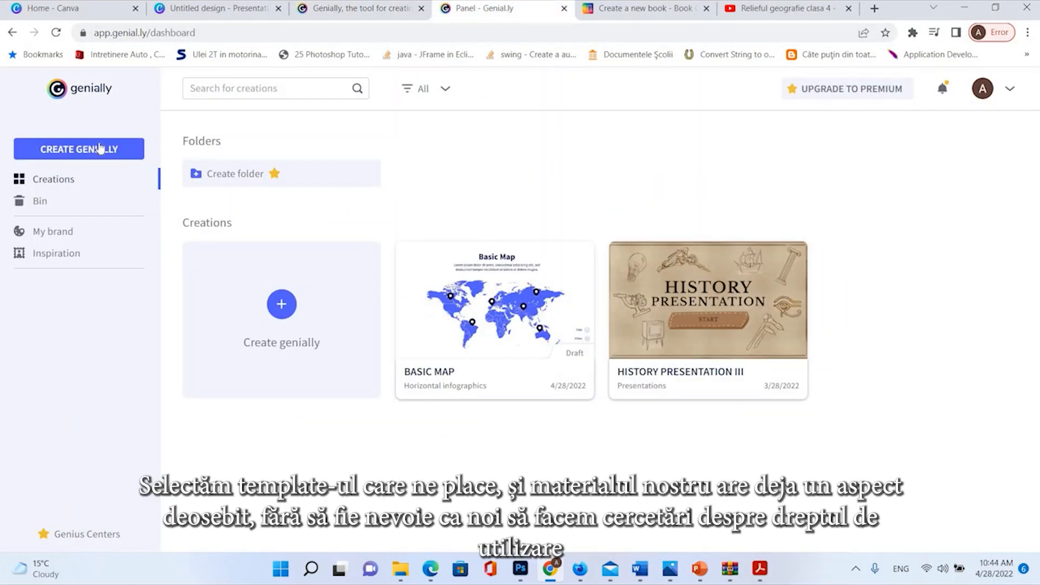
- Create a genially from the Primary Didactic Sequence template with Cover, Instructions and Sequence Tab I
left_click(78, 148)
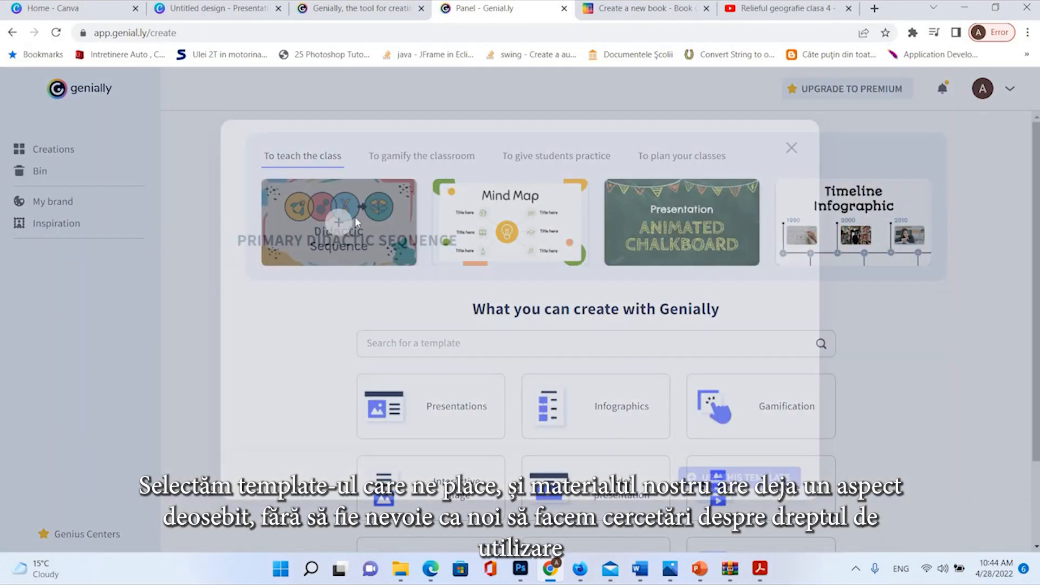
left_click(338, 222)
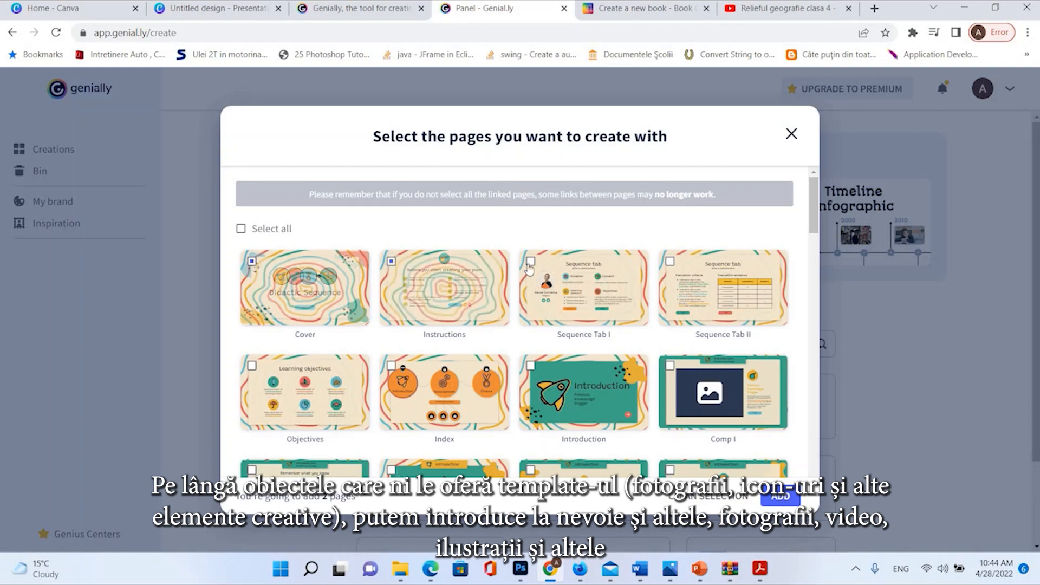
left_click(529, 261)
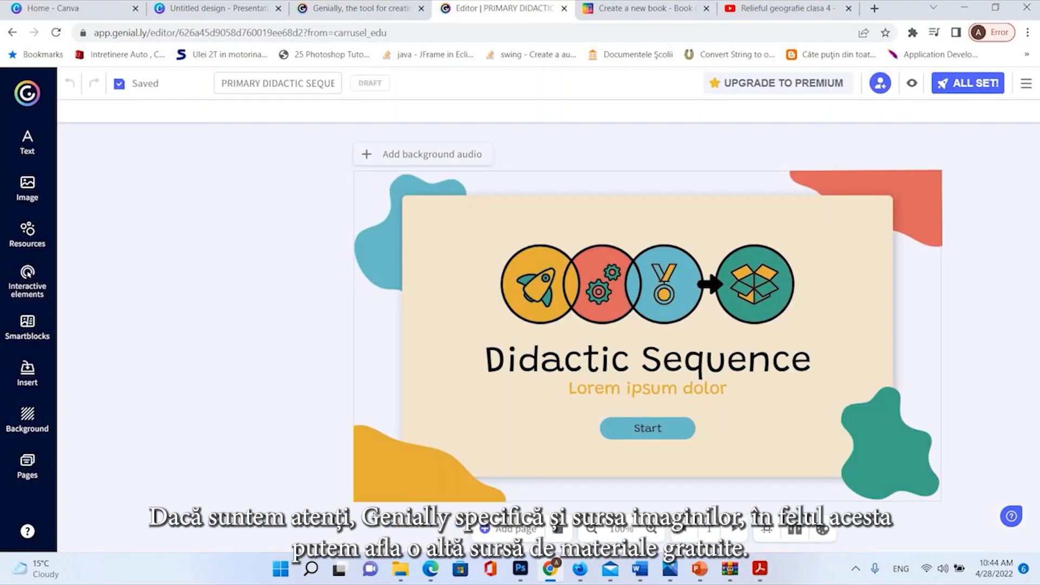
- Insert smartphone and piggy bank cutouts plus a Giphy GIF onto the cover
left_click(27, 467)
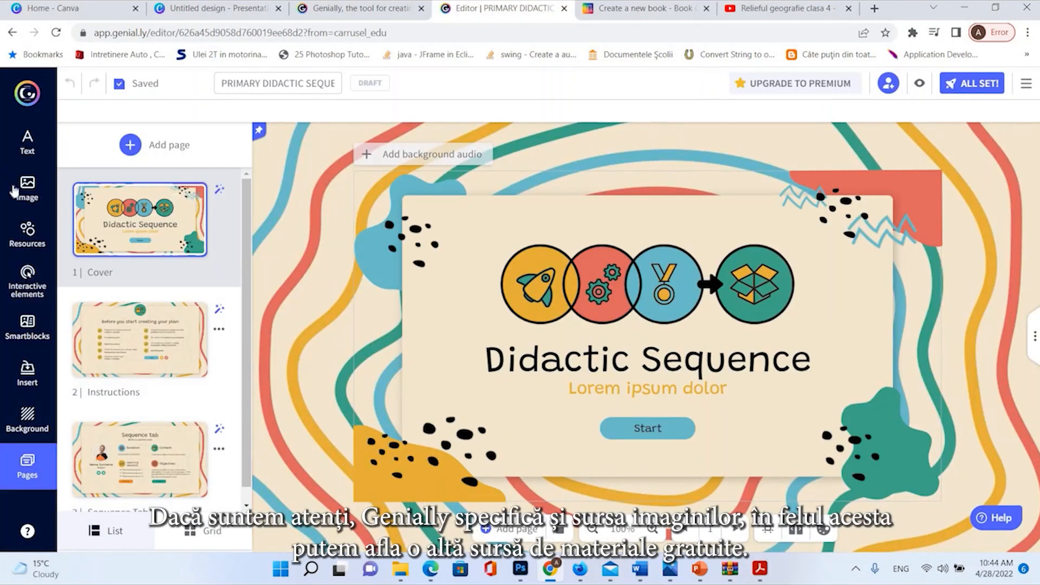
left_click(591, 293)
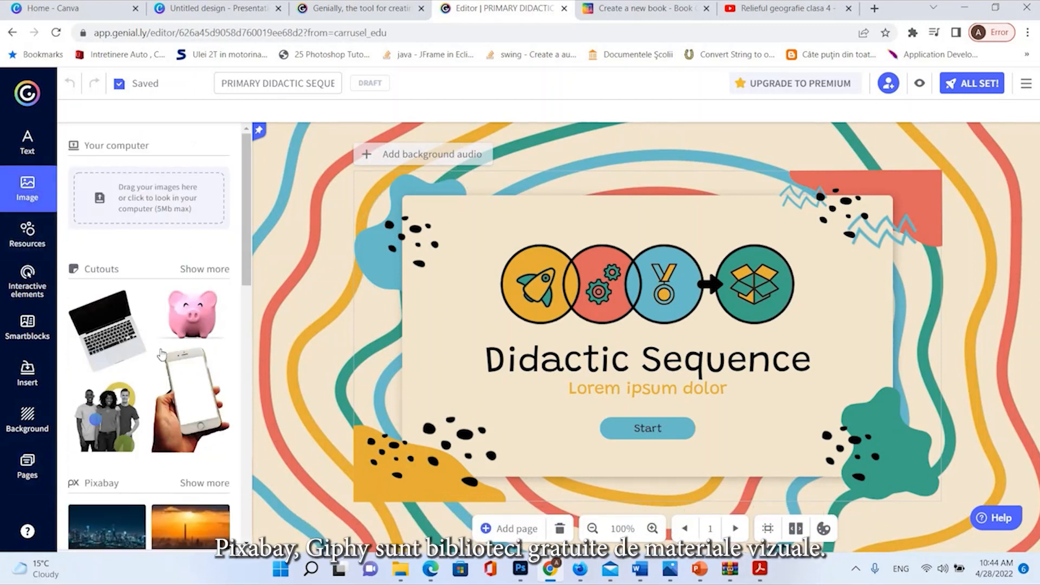
scroll("down", 3)
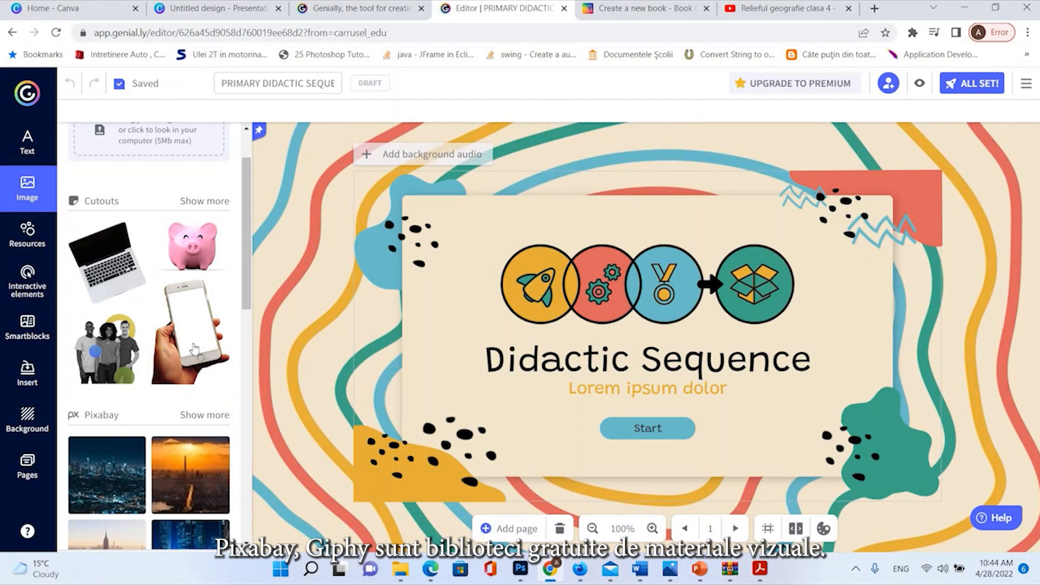
left_click(191, 333)
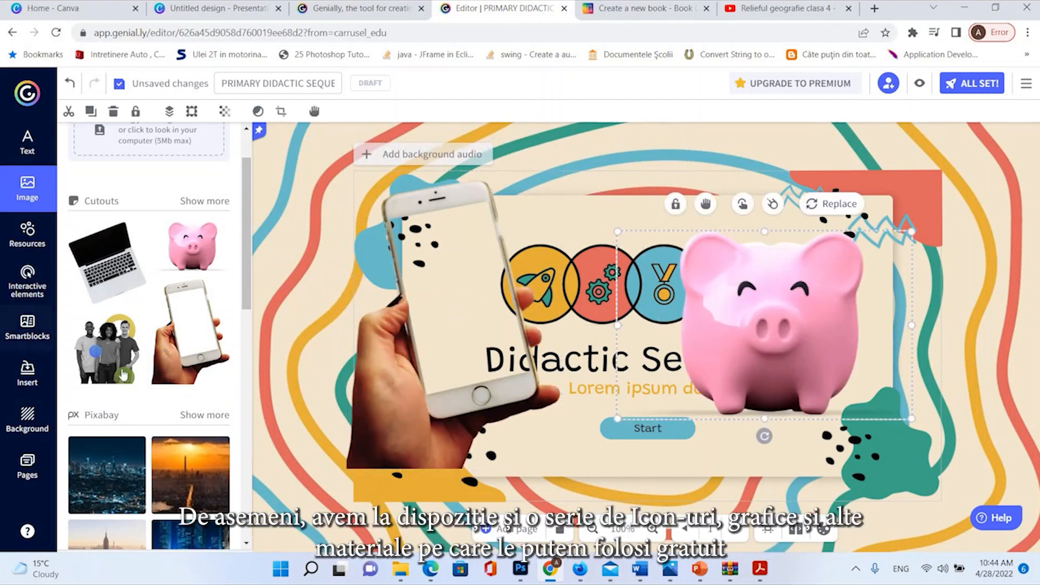
scroll("down", 3)
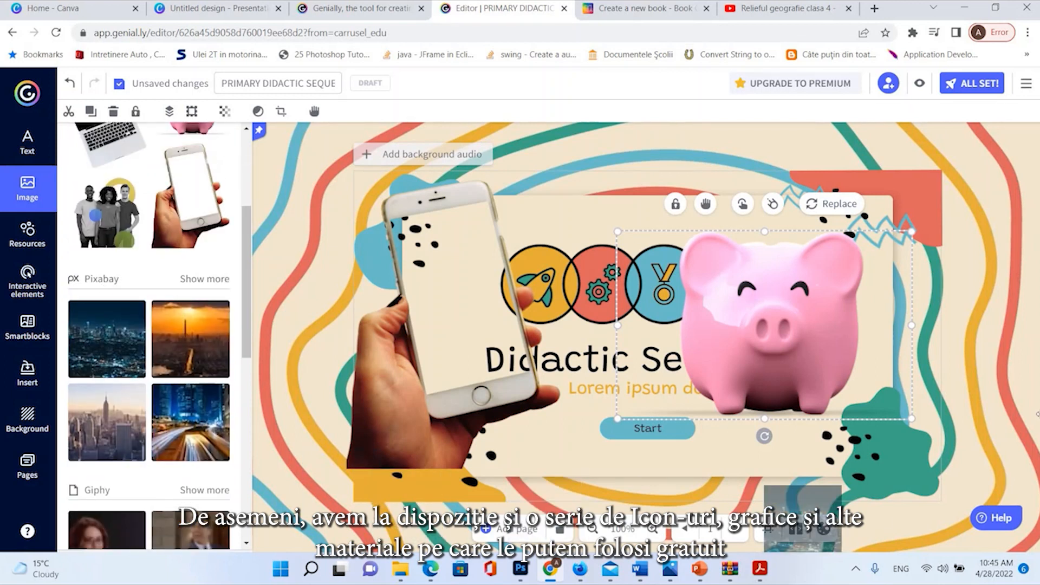
scroll("down", 3)
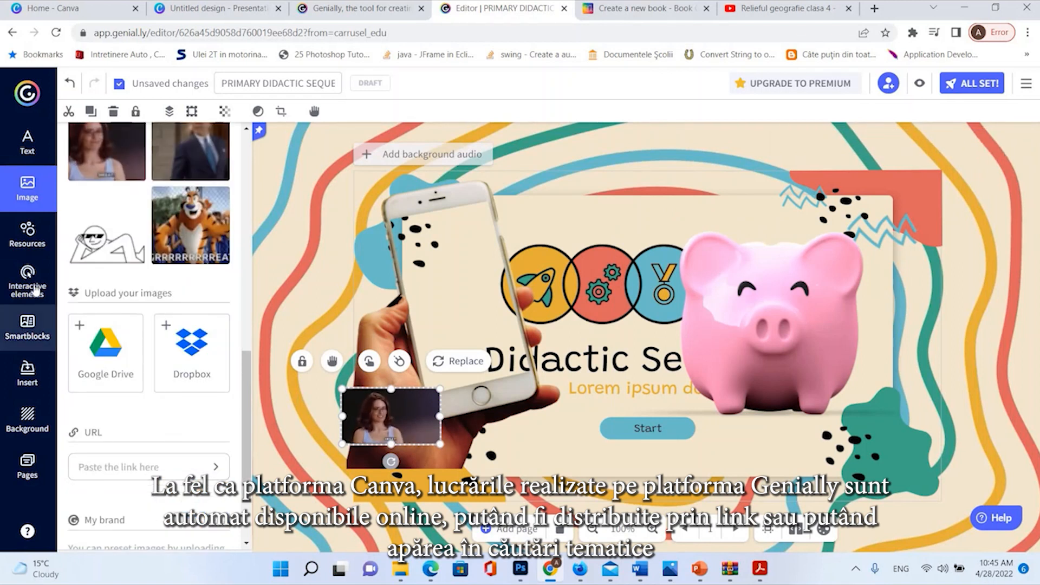
left_click(27, 235)
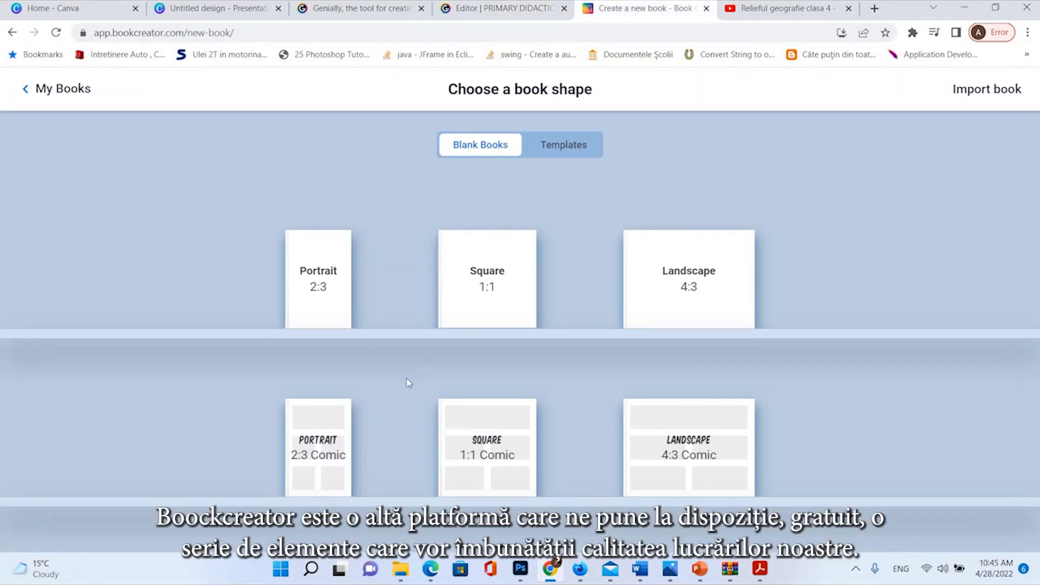
mouse_move(396, 379)
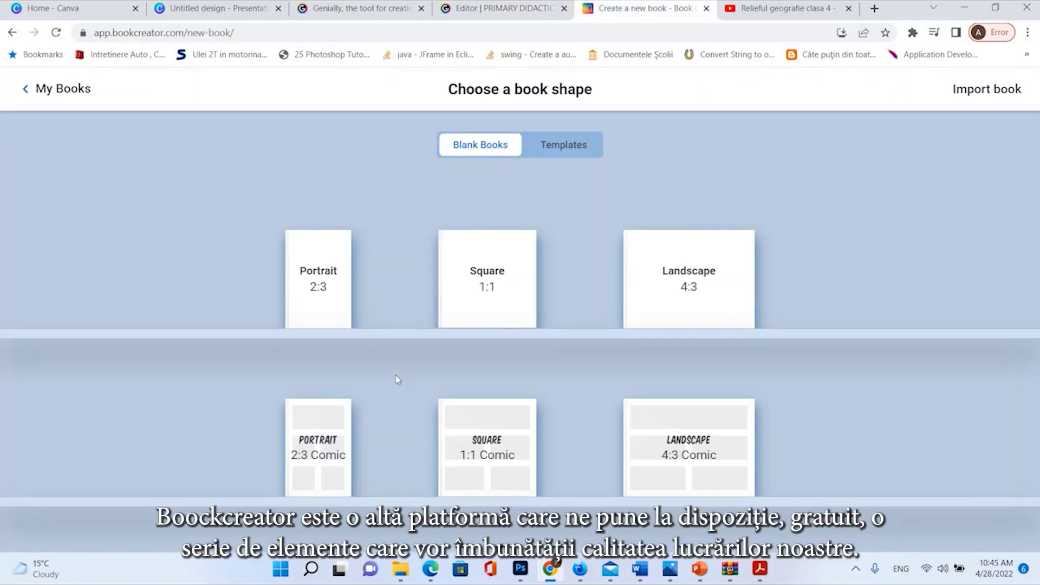
mouse_move(709, 453)
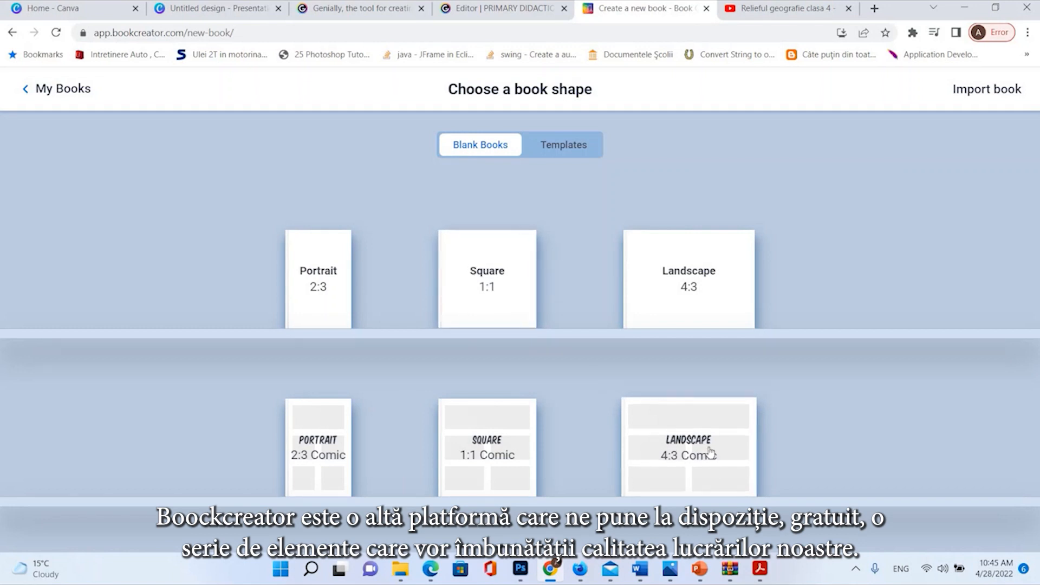
- Create a new Landscape 4:3 book and open its blank cover
left_click(688, 447)
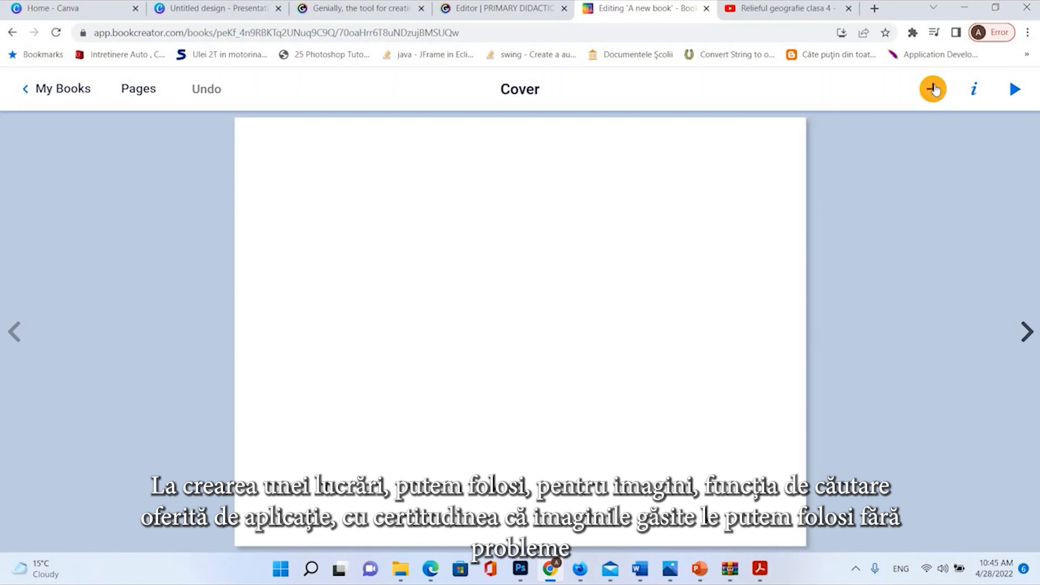
- Search Book Creator's images for 'bear' and place the brown bear photo on the cover
left_click(932, 88)
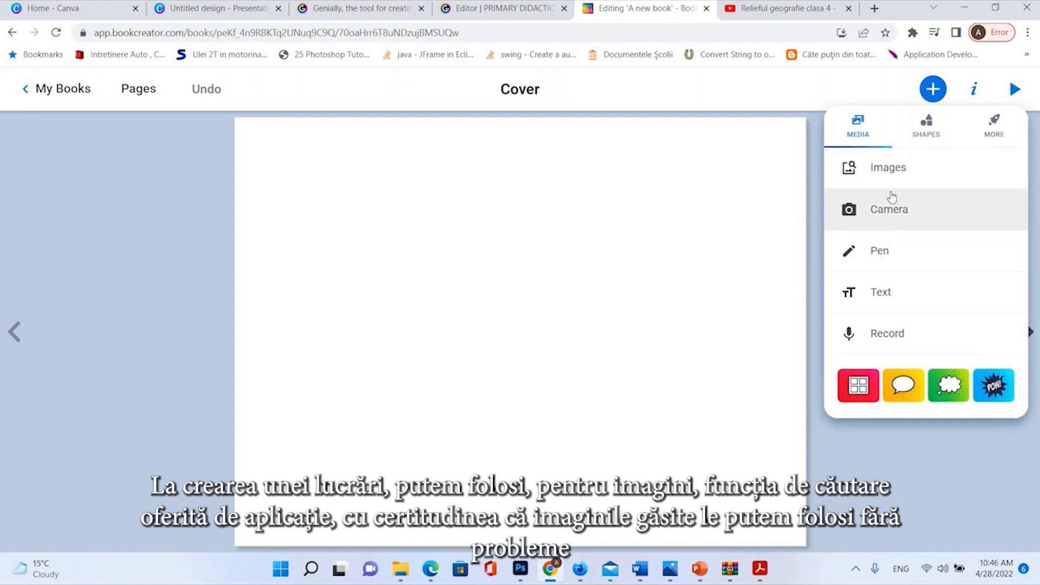
left_click(888, 168)
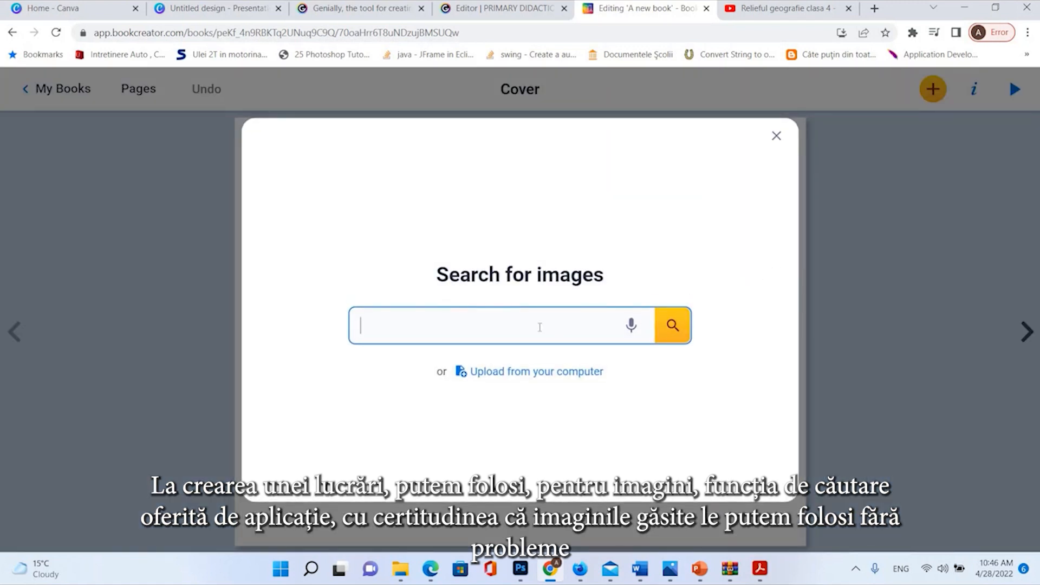
type("be")
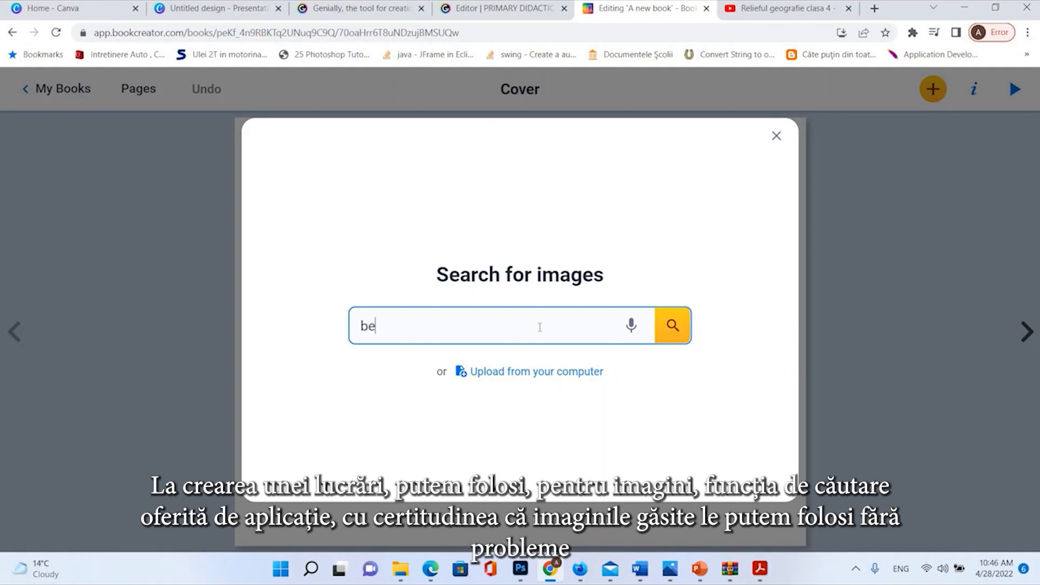
left_click(672, 326)
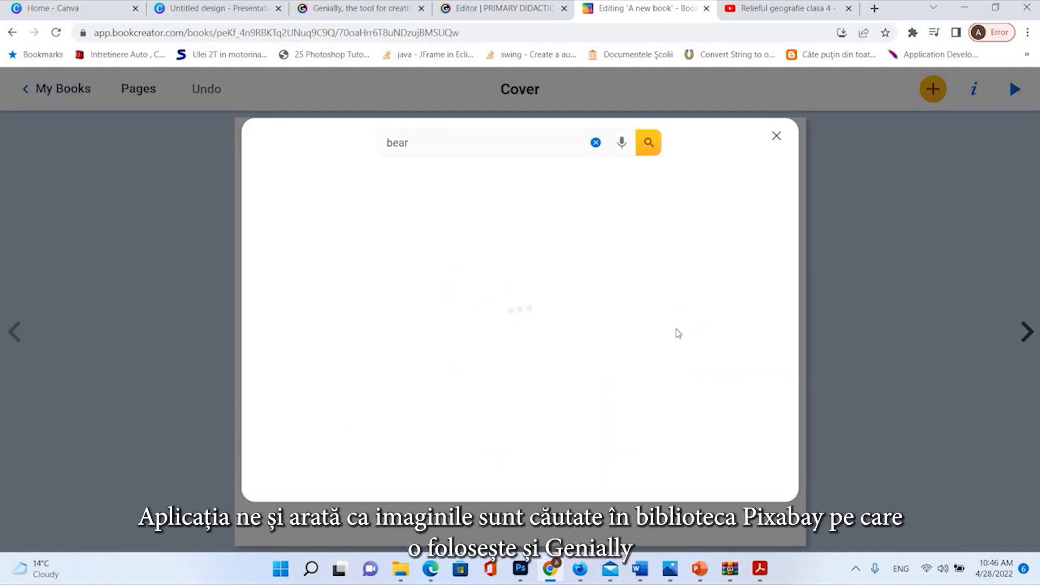
left_click(647, 142)
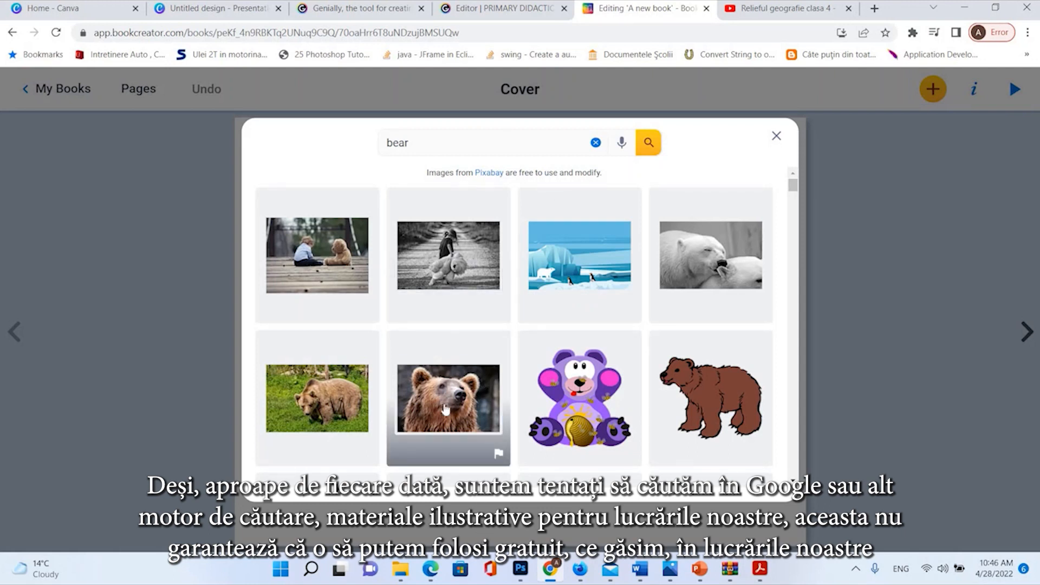
left_click(448, 399)
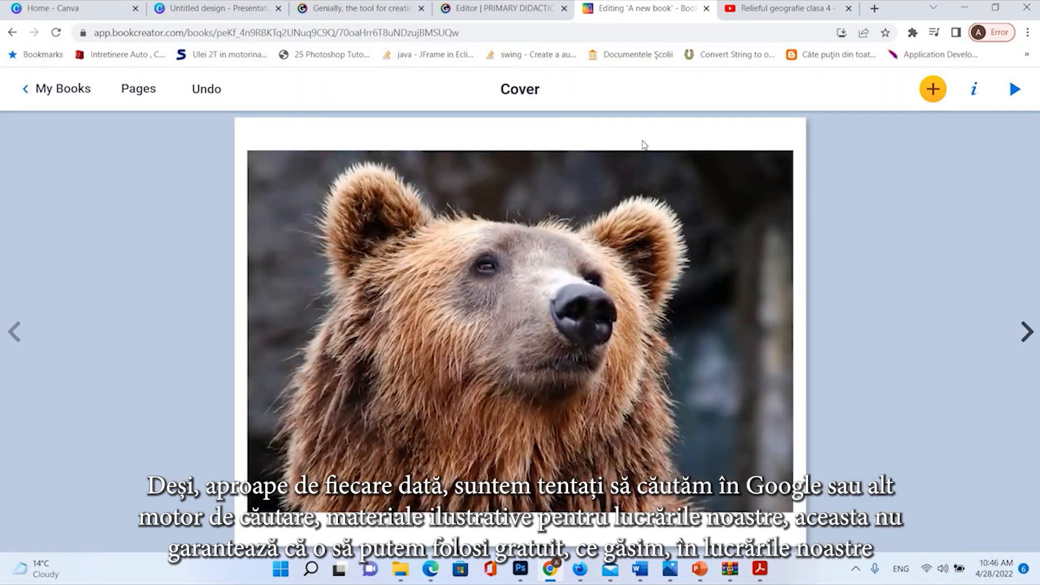
left_click(520, 313)
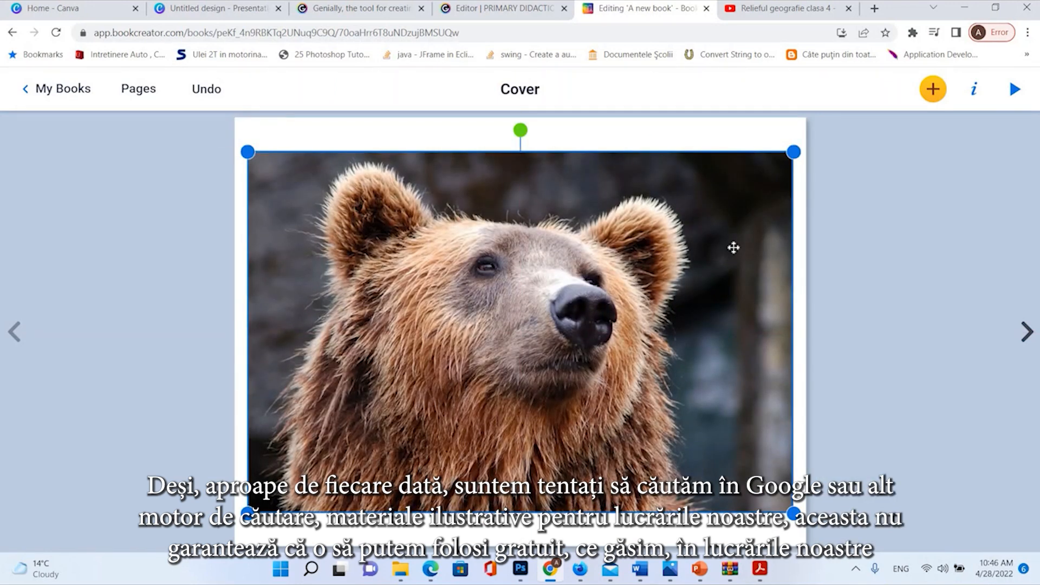